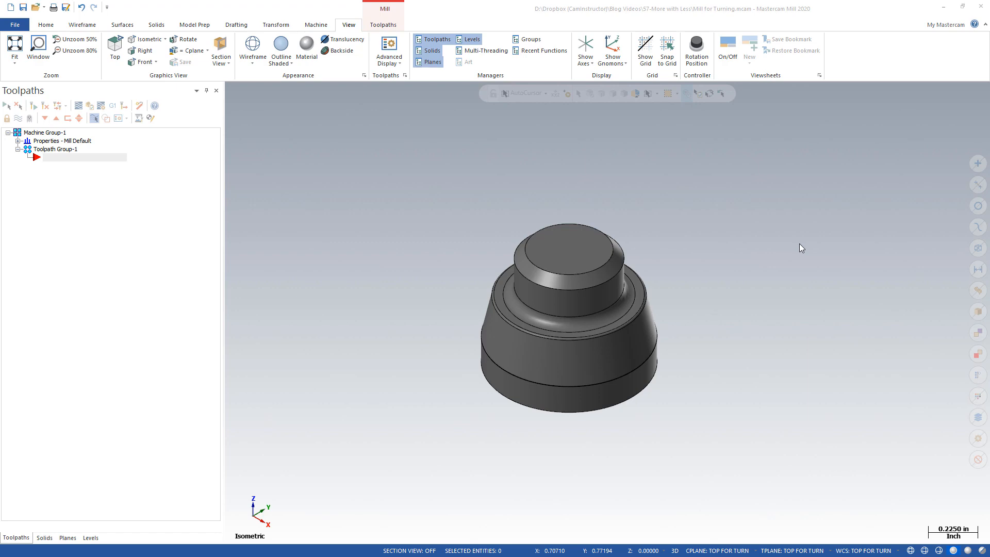
pyautogui.moveTo(865, 243)
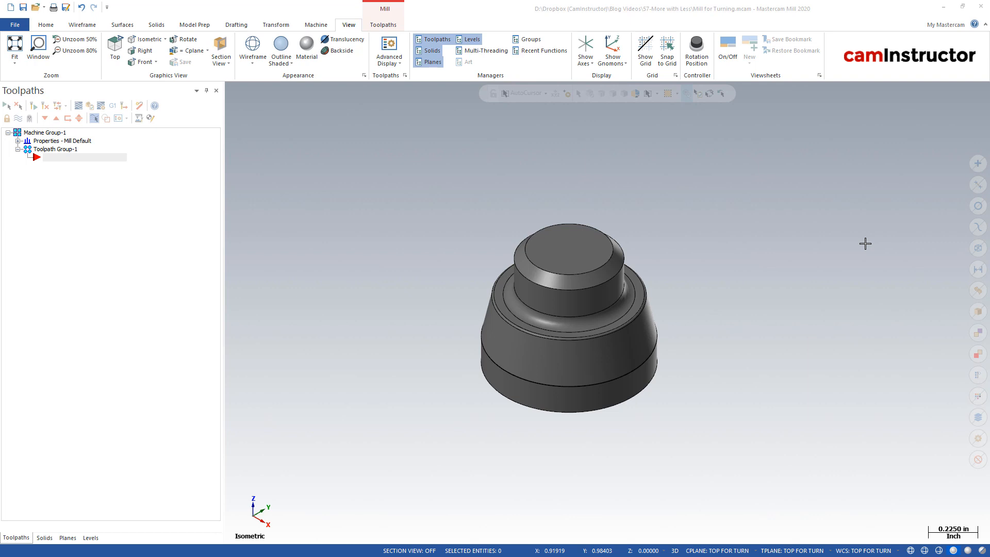
pyautogui.moveTo(522, 314)
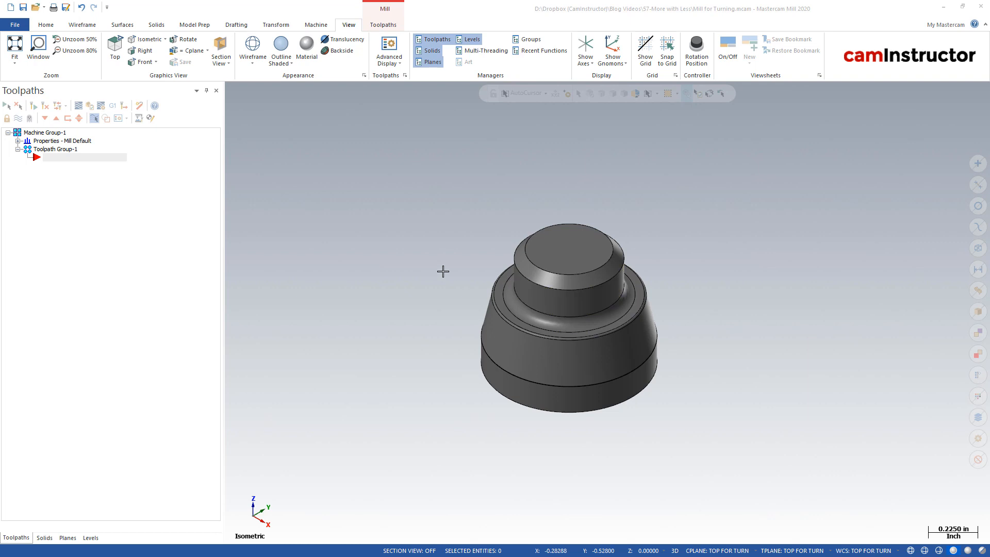
pyautogui.moveTo(687, 320)
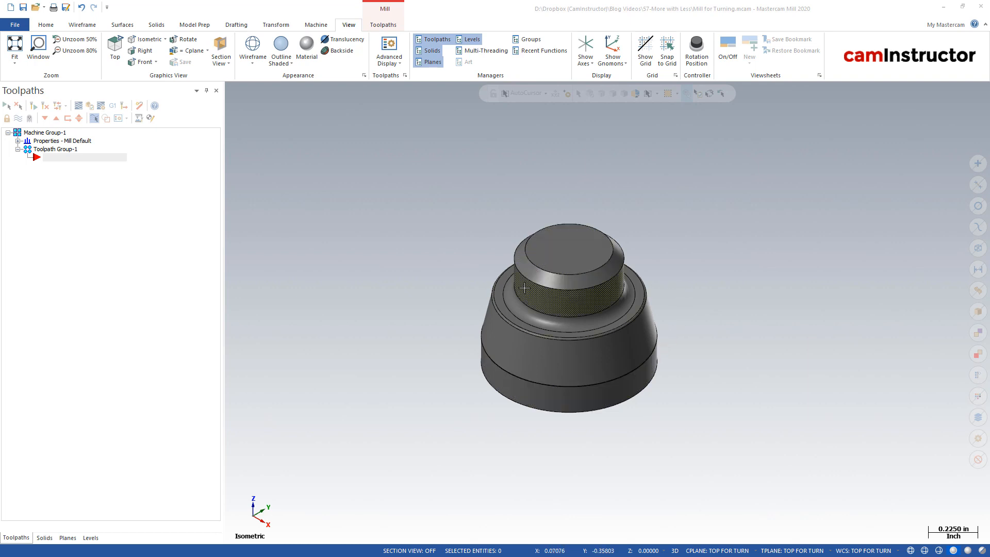
pyautogui.moveTo(516, 297)
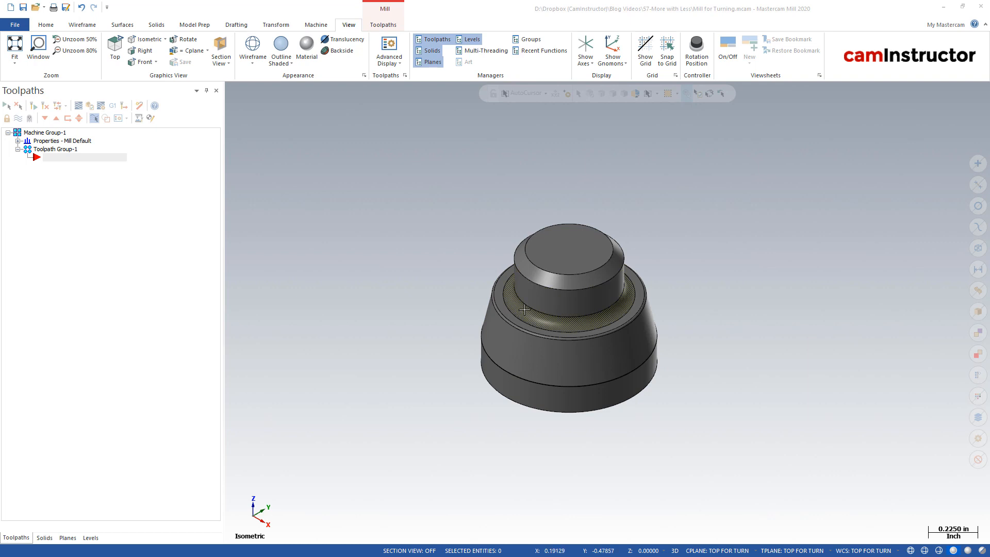
pyautogui.moveTo(523, 308)
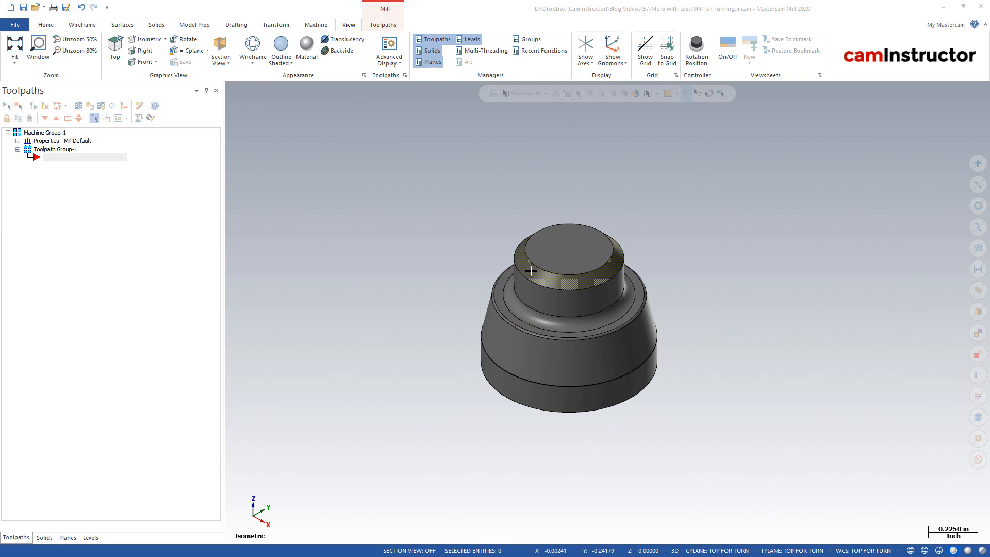
pyautogui.moveTo(527, 272)
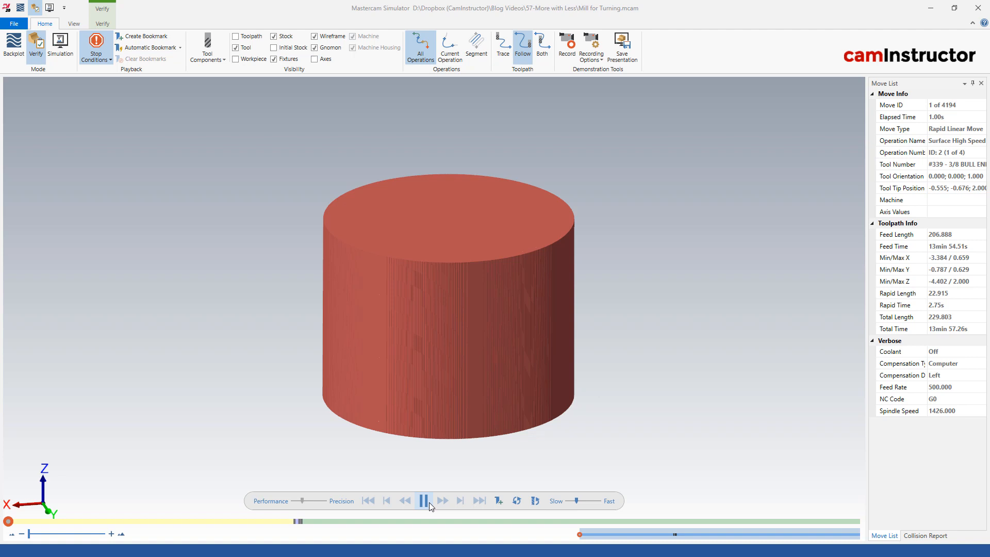
# Step: Play the stock-cutting verification through to the final finishing operation and close the Simulator
pyautogui.click(421, 501)
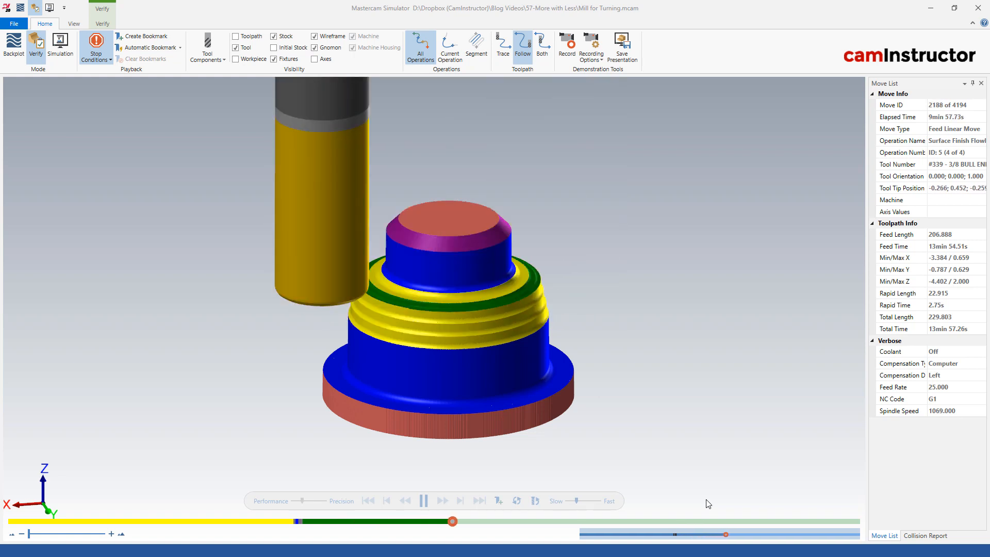
pyautogui.click(422, 500)
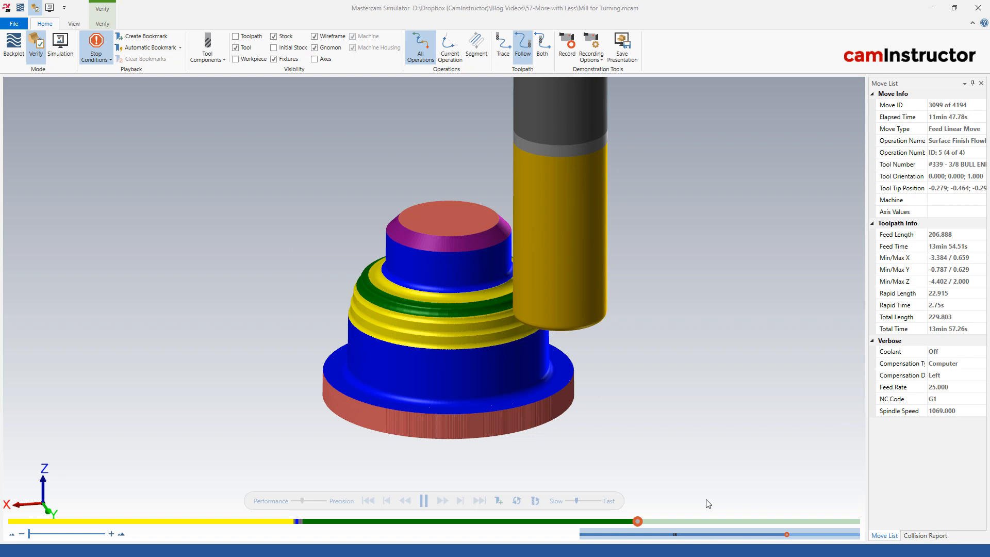
pyautogui.click(441, 501)
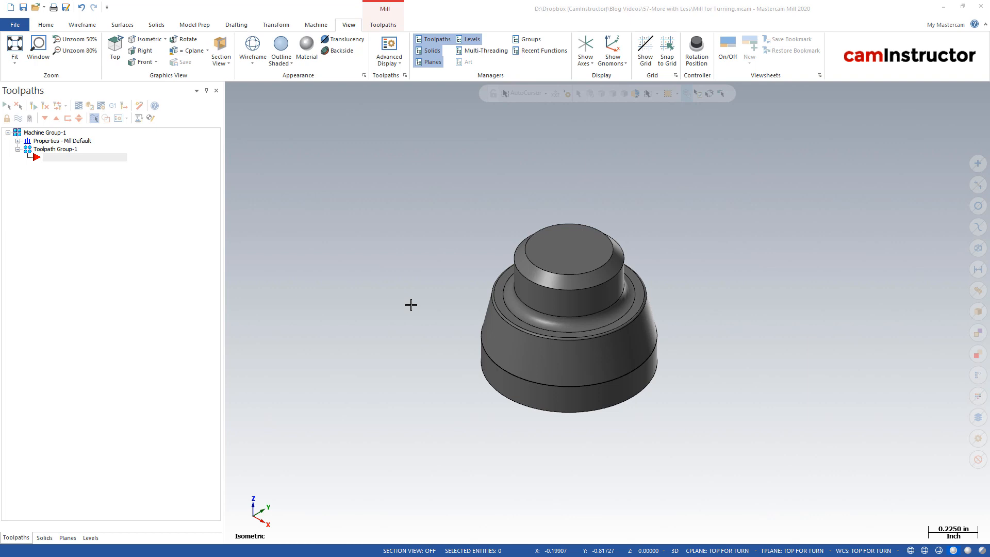
pyautogui.moveTo(553, 177)
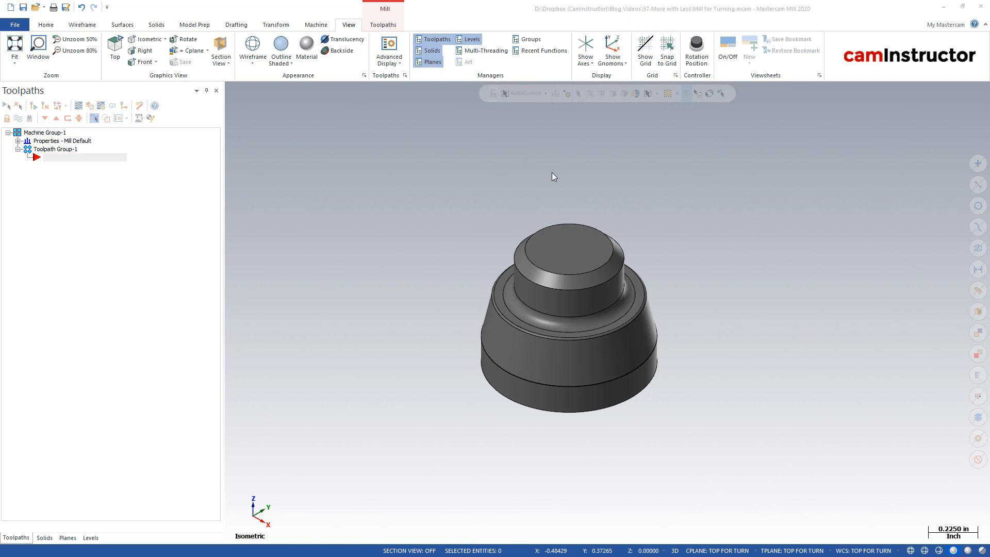
pyautogui.moveTo(516, 219)
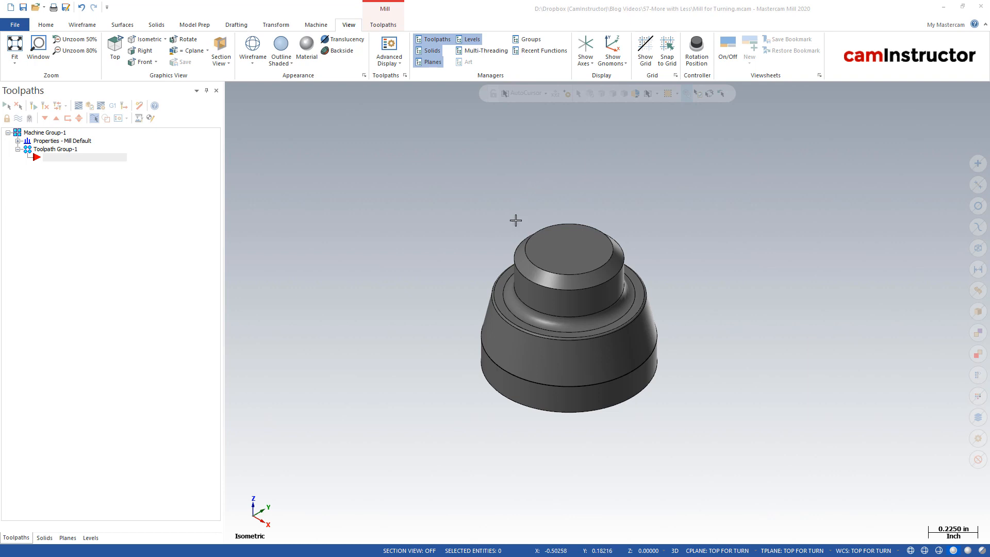
# Step: View the part from the front, turn on Show Gnomons, then switch to Top (WCS) view
pyautogui.rightClick(515, 221)
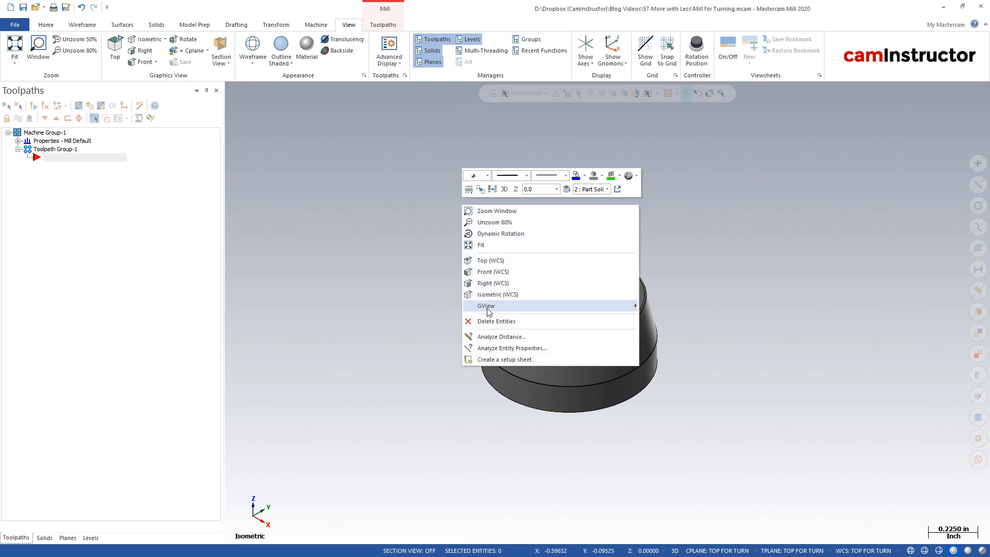
pyautogui.click(489, 260)
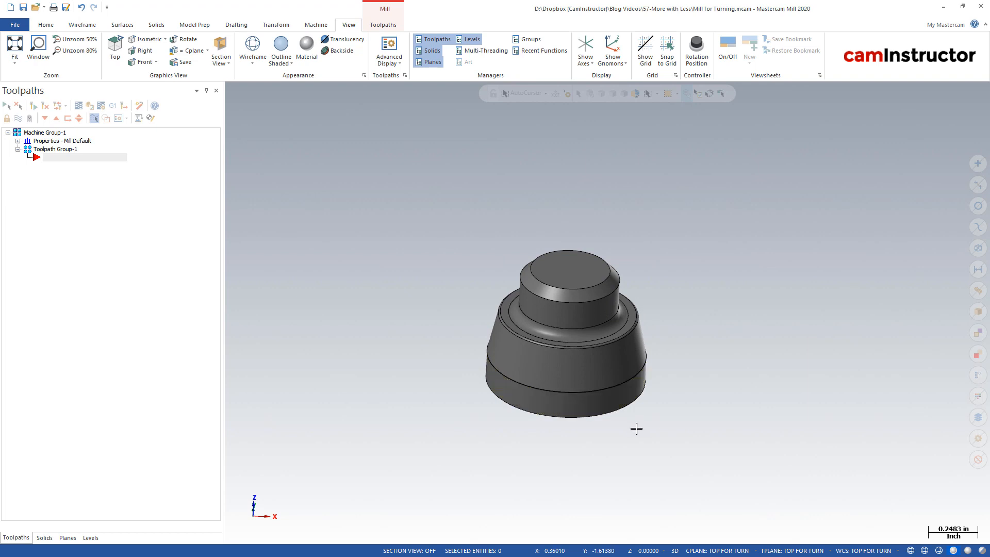
pyautogui.moveTo(752, 346)
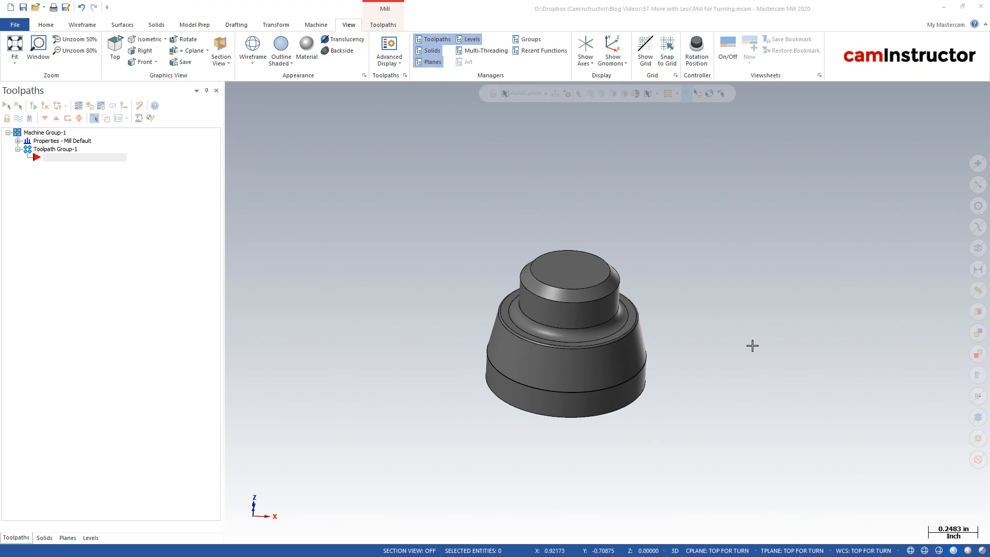
pyautogui.moveTo(719, 236)
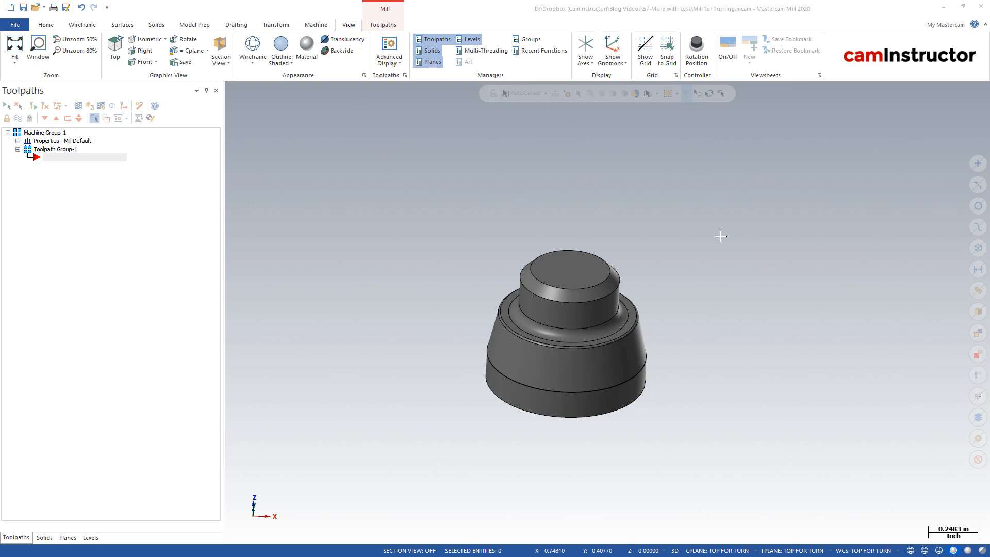
pyautogui.moveTo(569, 112)
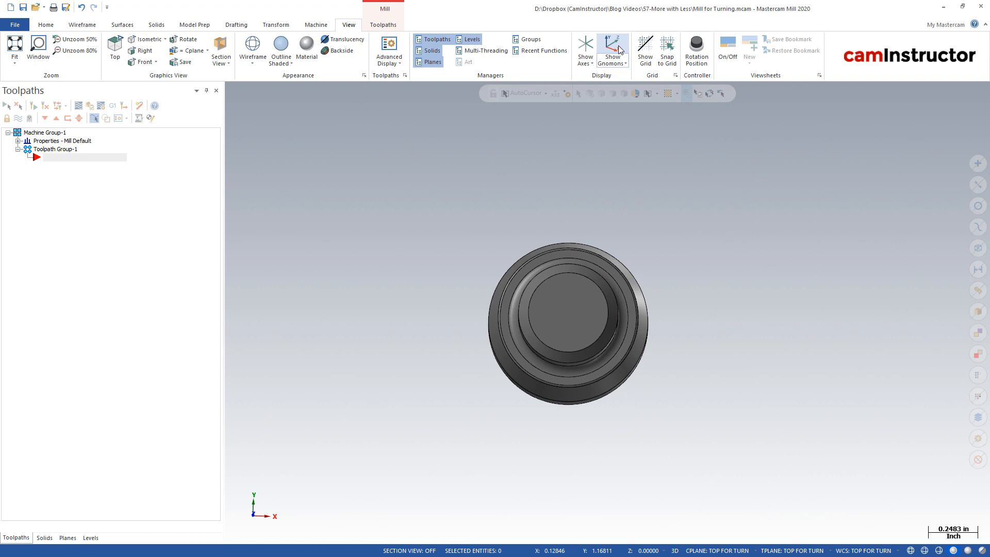
pyautogui.click(611, 47)
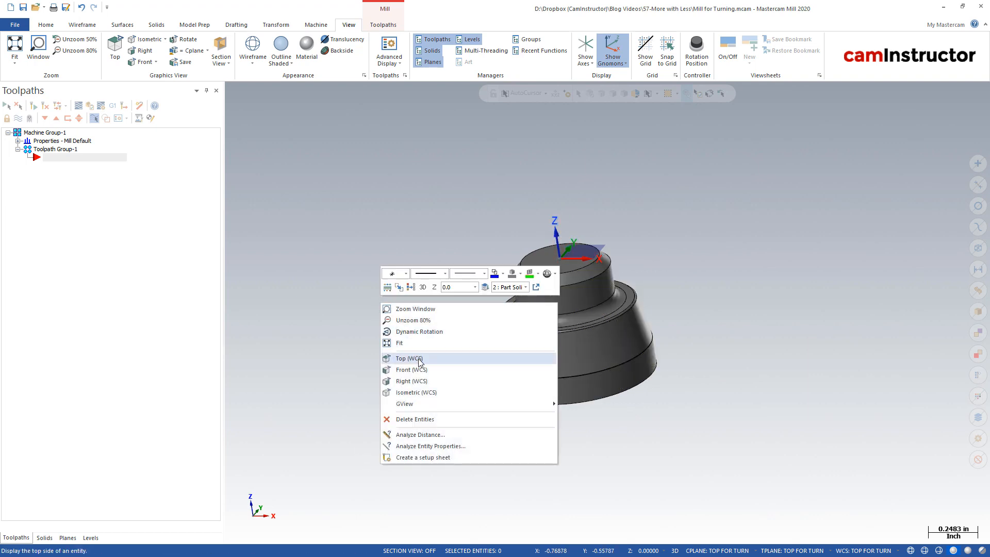
pyautogui.click(409, 358)
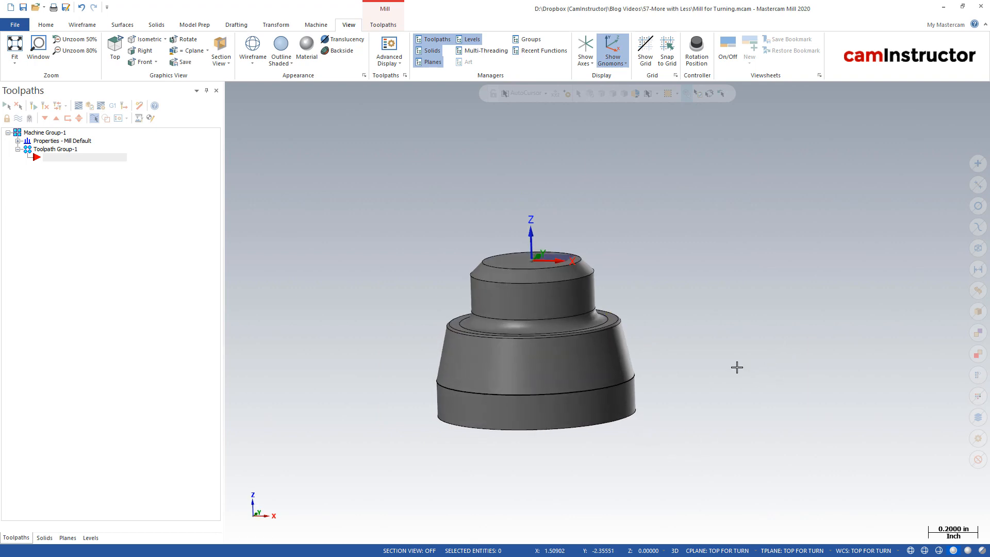
pyautogui.moveTo(199, 431)
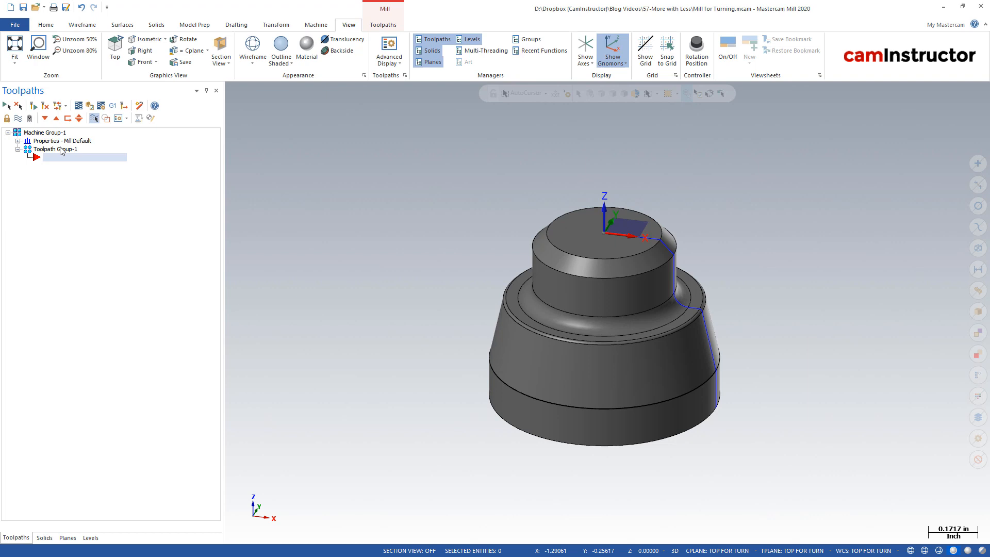
# Step: Create a Contour toolpath on a partial 3D chain along the part's side profile
pyautogui.click(383, 24)
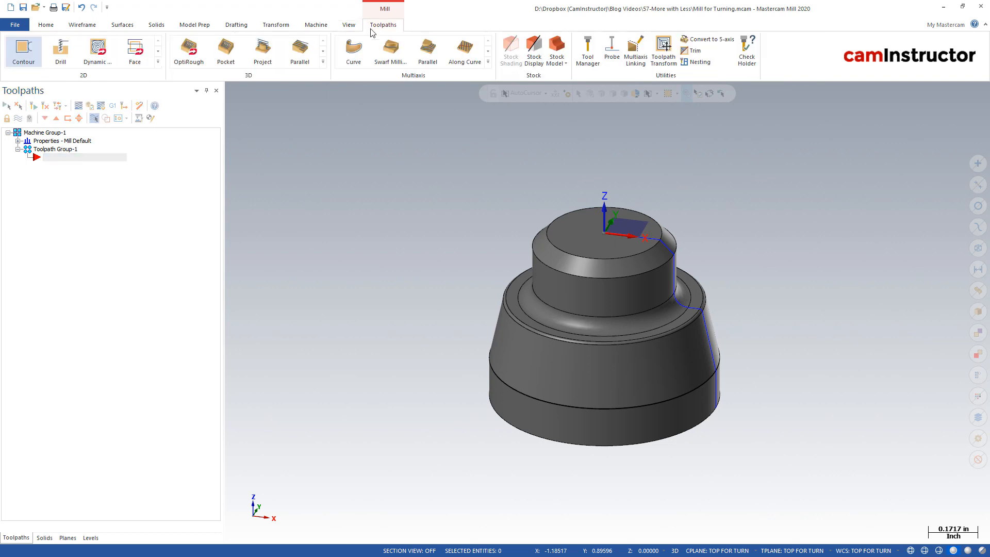
pyautogui.moveTo(24, 50)
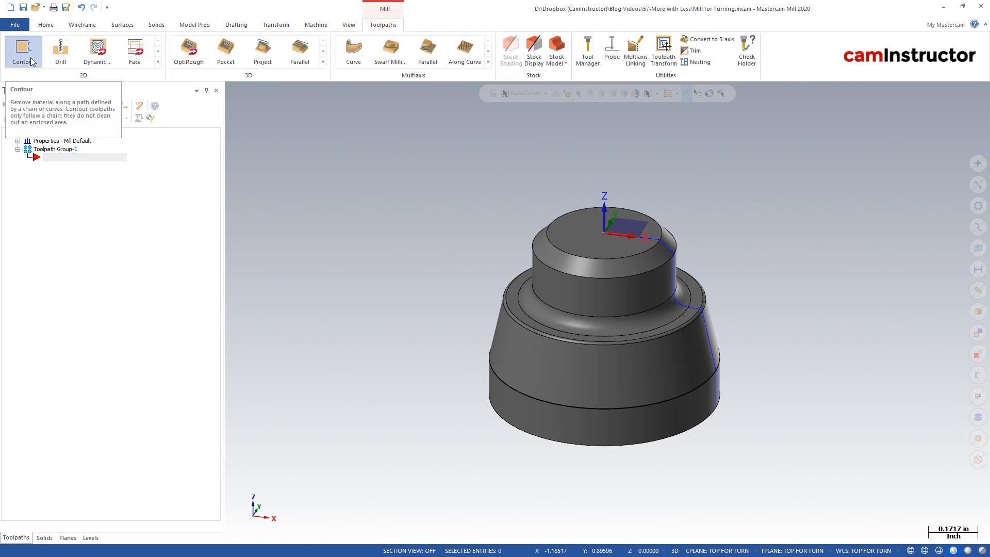
pyautogui.click(21, 50)
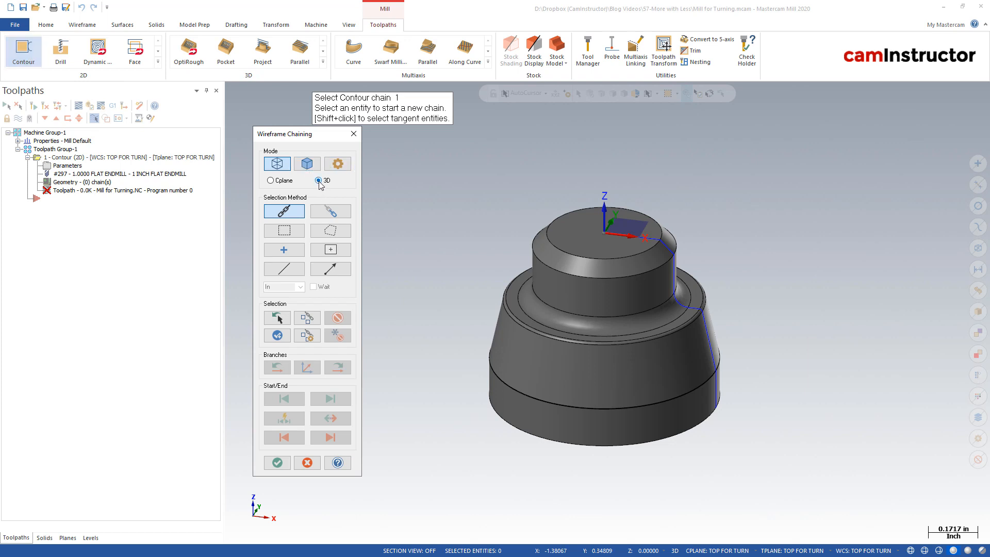
pyautogui.moveTo(617, 107)
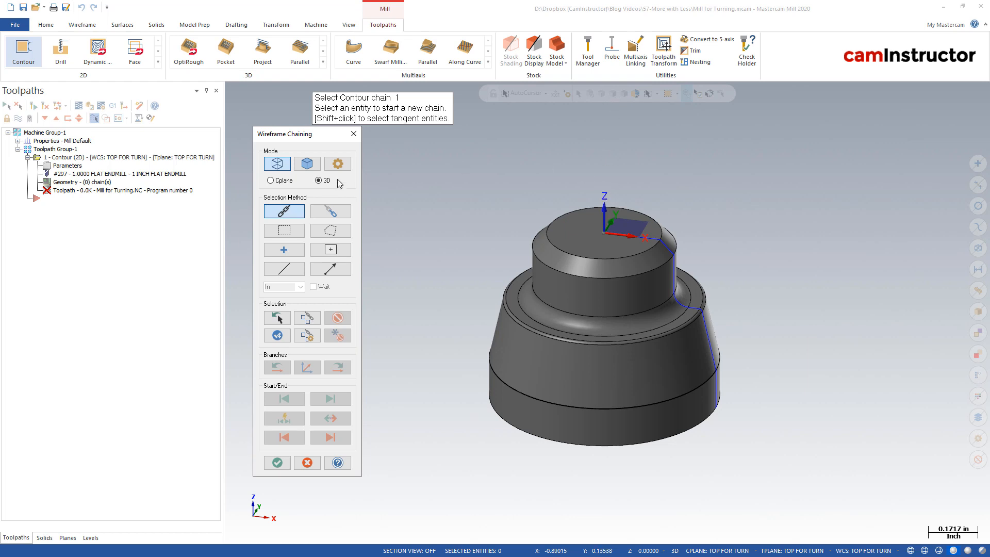
pyautogui.click(330, 210)
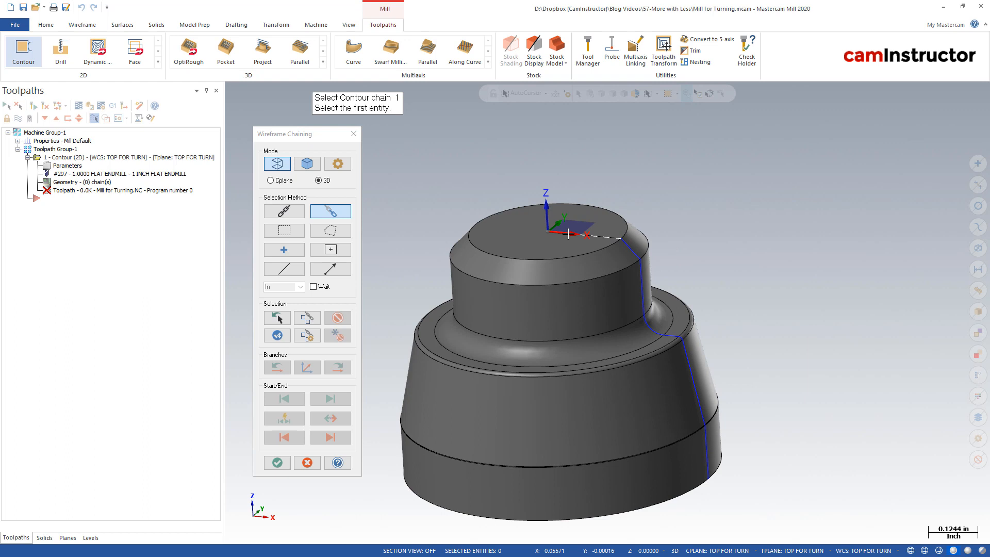
pyautogui.moveTo(571, 238)
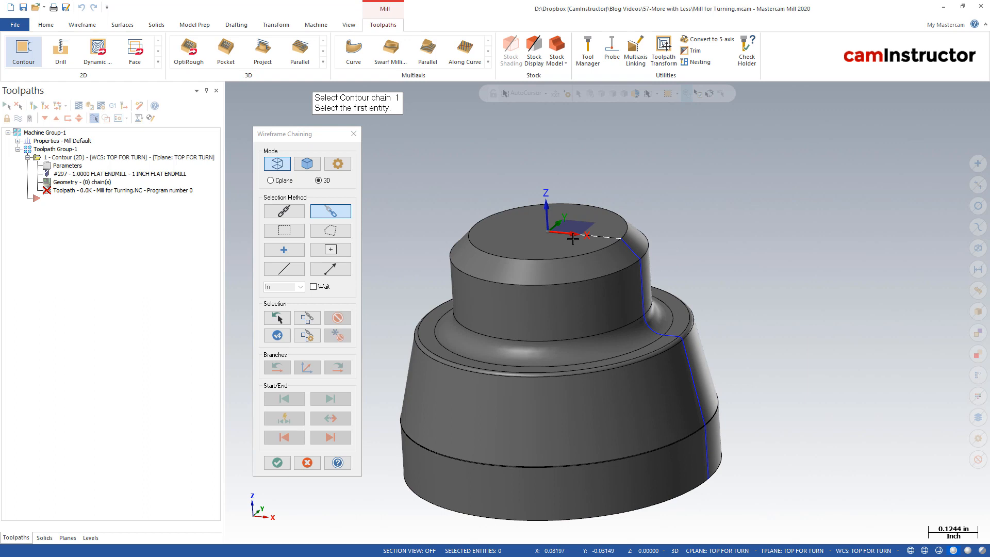
pyautogui.moveTo(629, 240)
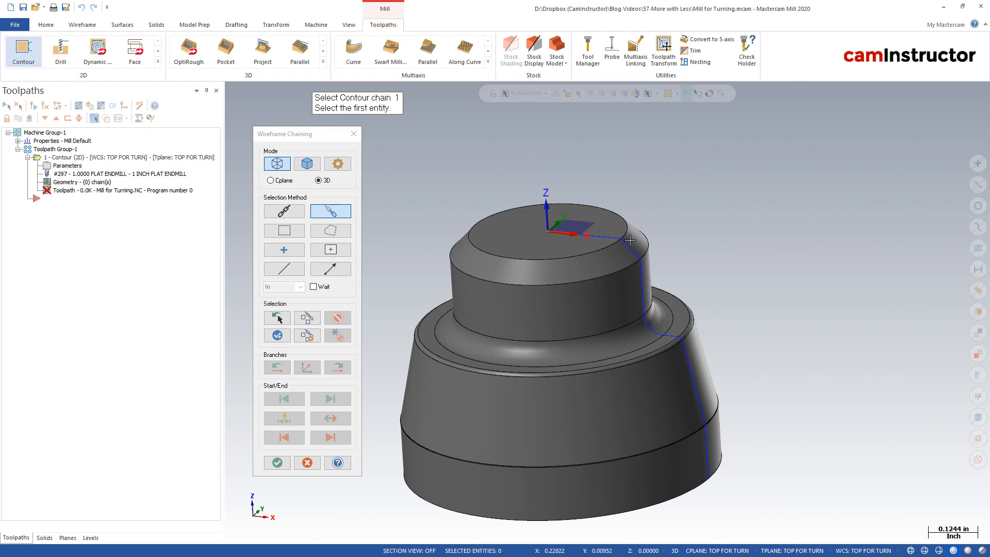
pyautogui.click(631, 242)
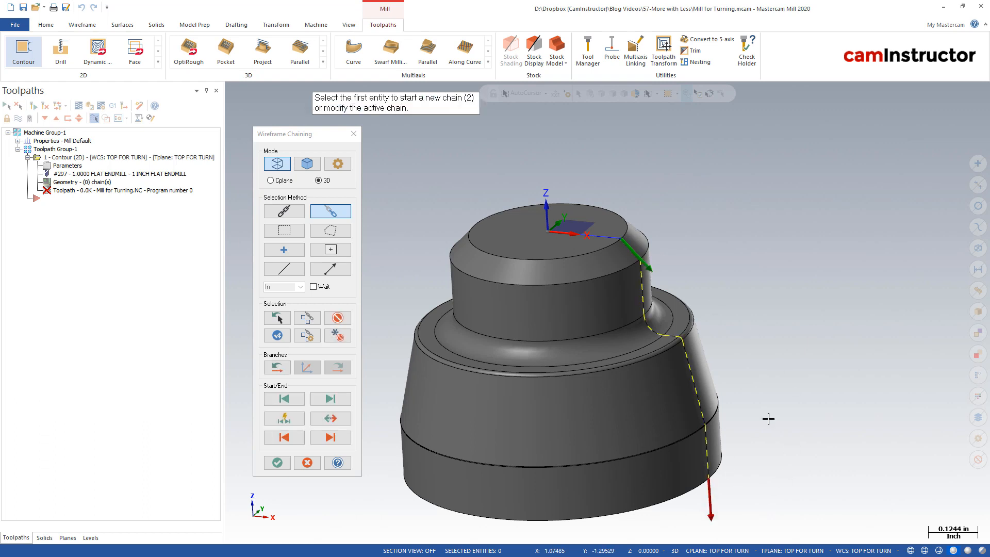
pyautogui.click(276, 462)
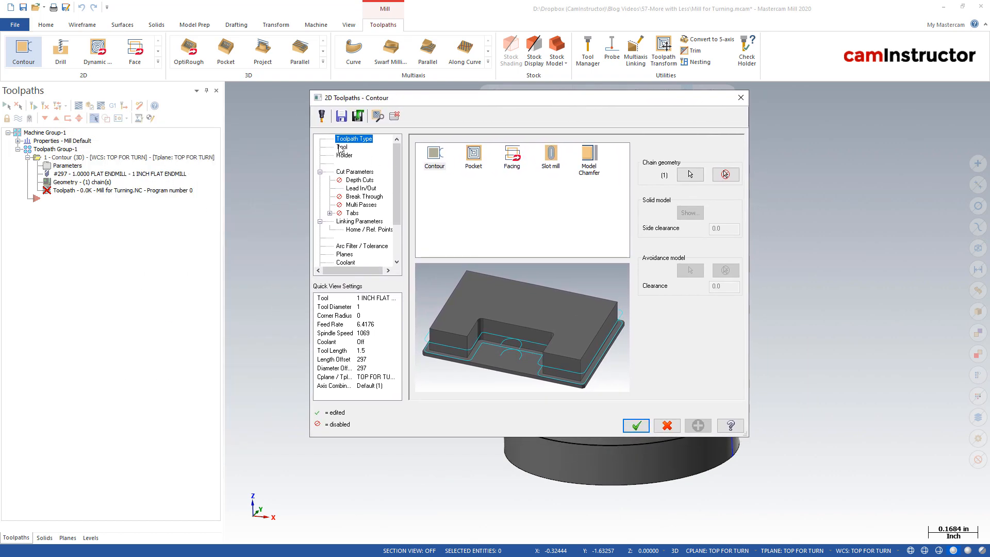
# Step: Review the 1 INCH FLAT ENDMILL tool at 534 spindle speed, then move to Cut Parameters
pyautogui.click(342, 148)
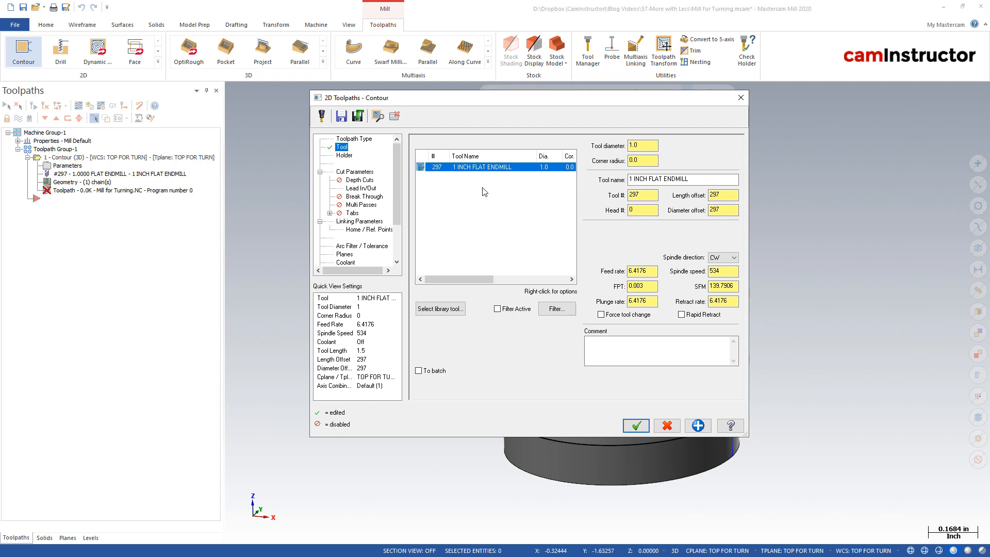
pyautogui.moveTo(477, 173)
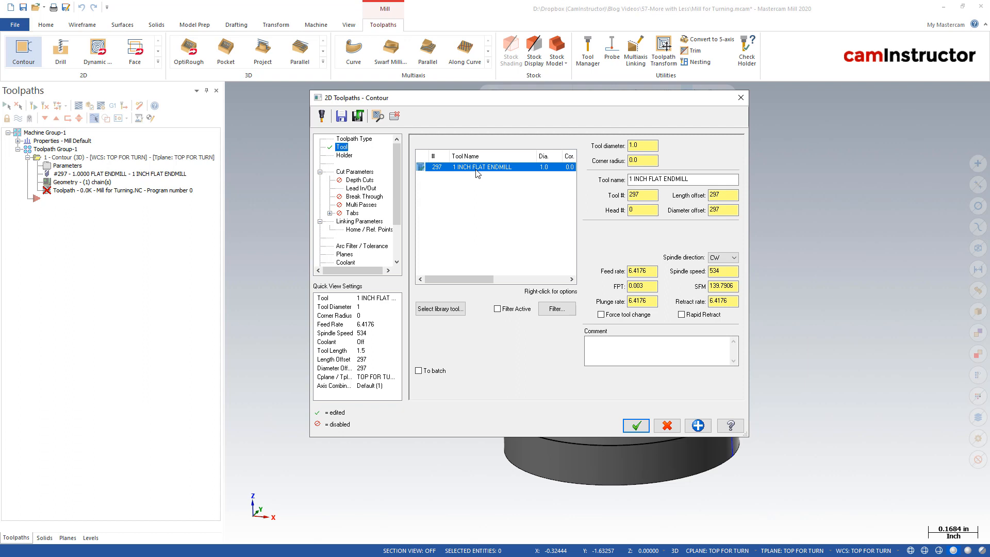
pyautogui.moveTo(676, 222)
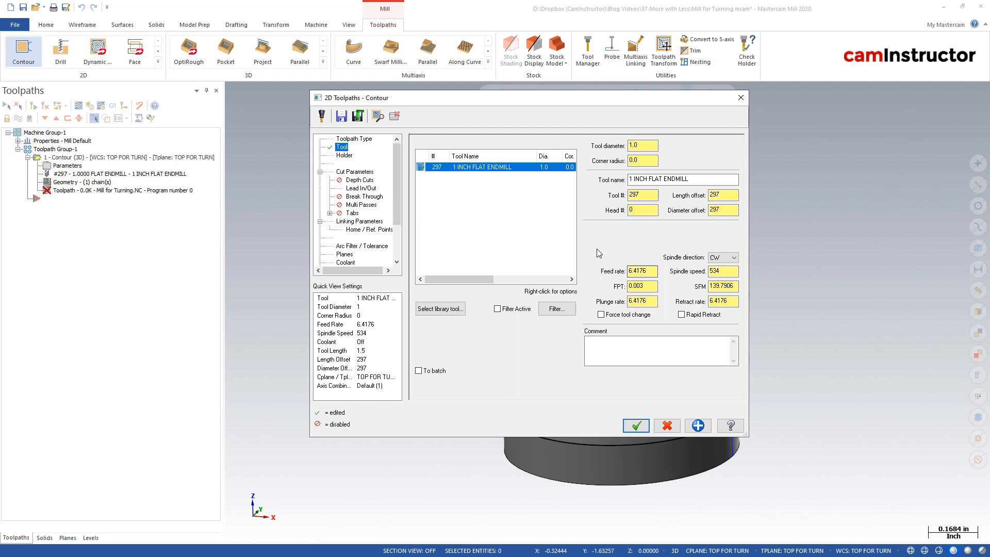
pyautogui.click(721, 285)
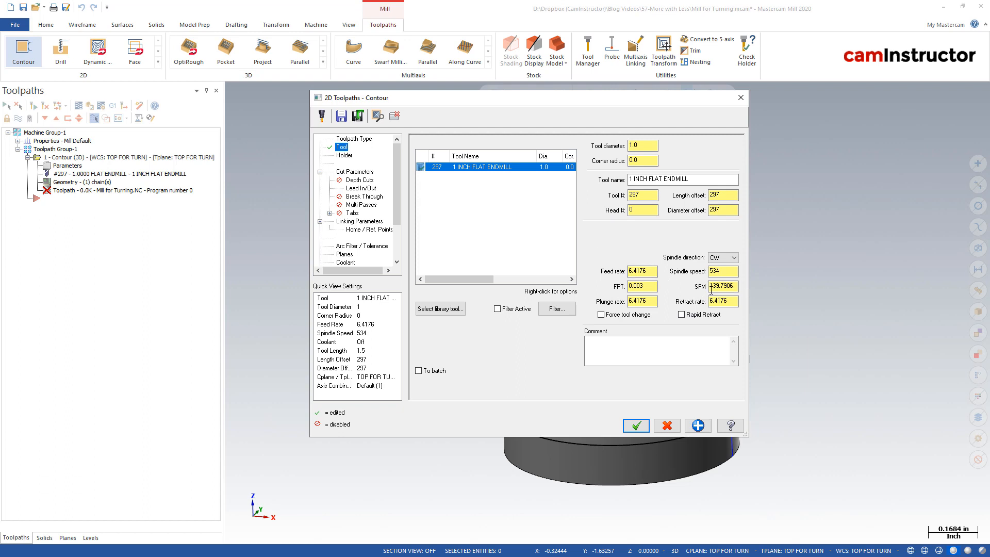
pyautogui.click(355, 171)
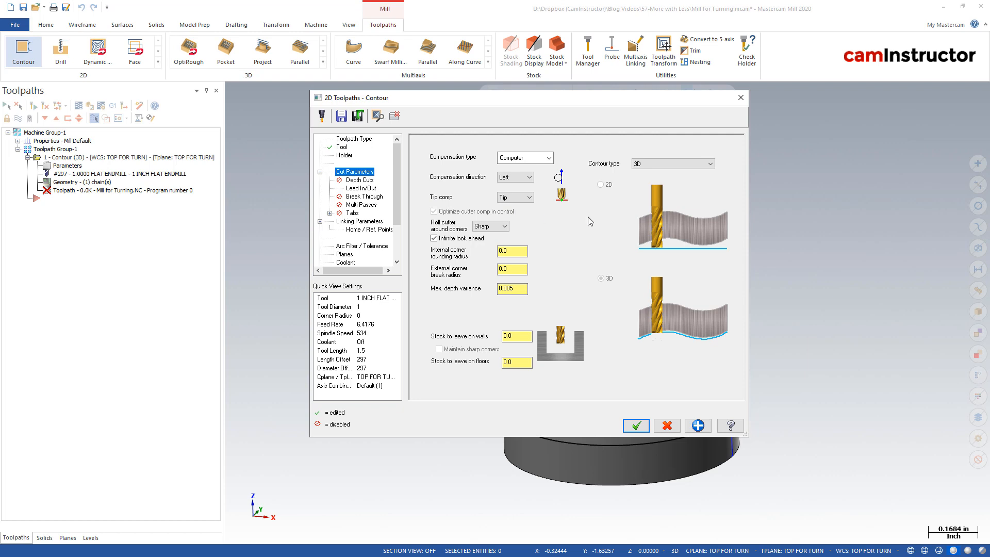
# Step: Set compensation Off with 3D contour type, disable Lead In/Out, and move to Linking Parameters
pyautogui.click(547, 156)
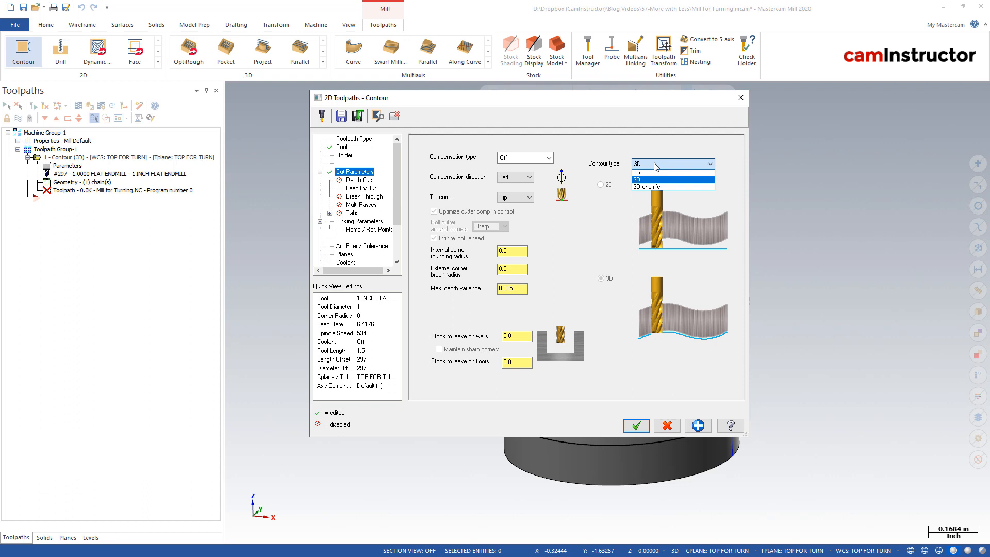
pyautogui.click(639, 176)
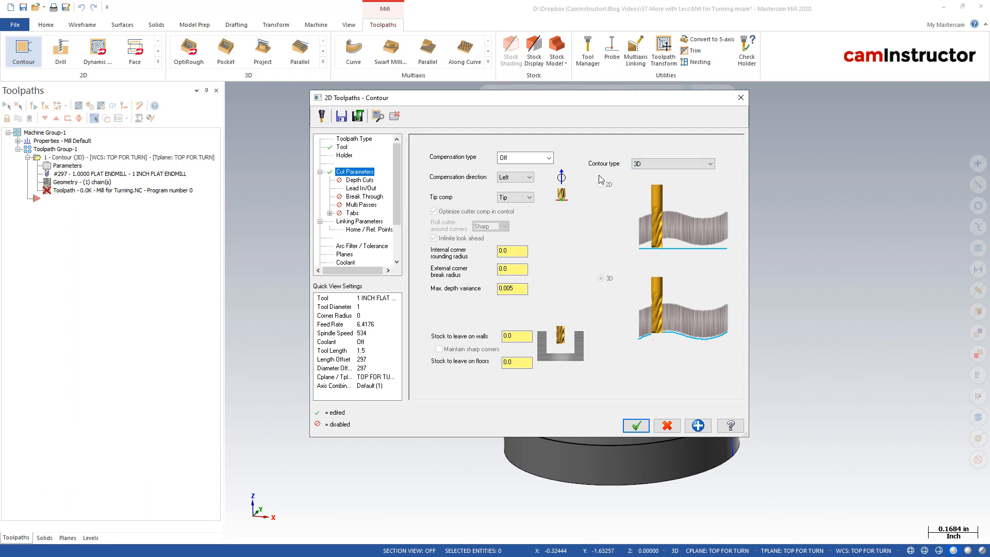
pyautogui.moveTo(367, 193)
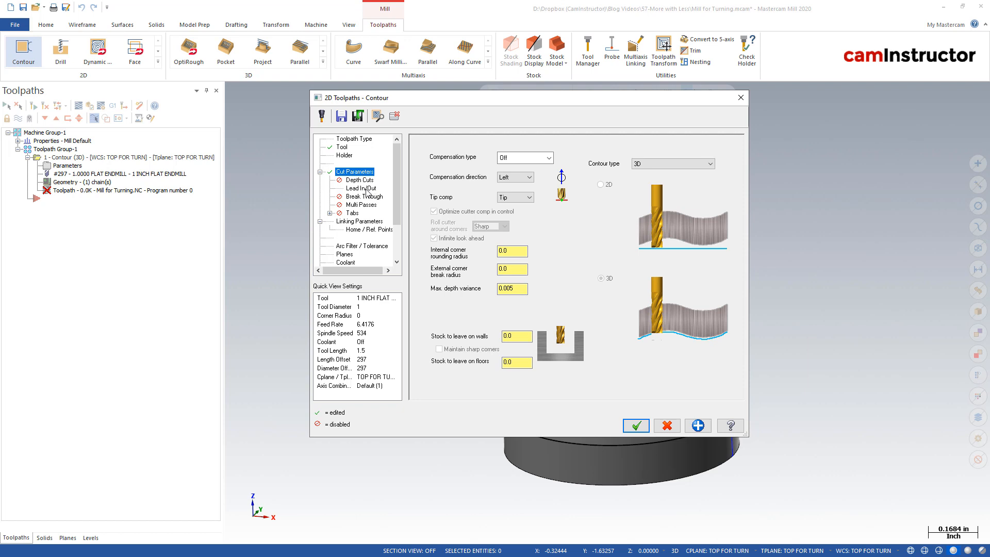
pyautogui.click(360, 188)
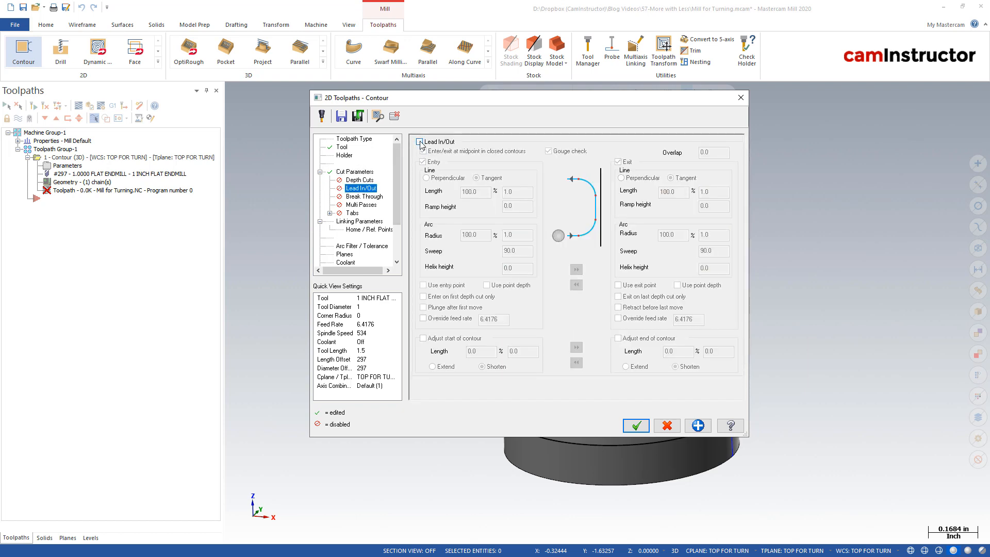
pyautogui.click(420, 141)
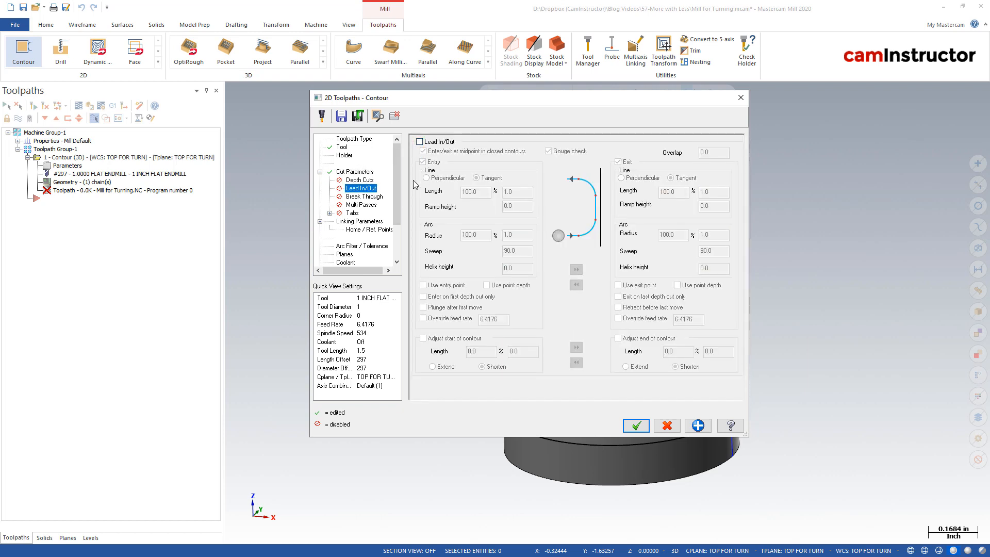
pyautogui.click(362, 220)
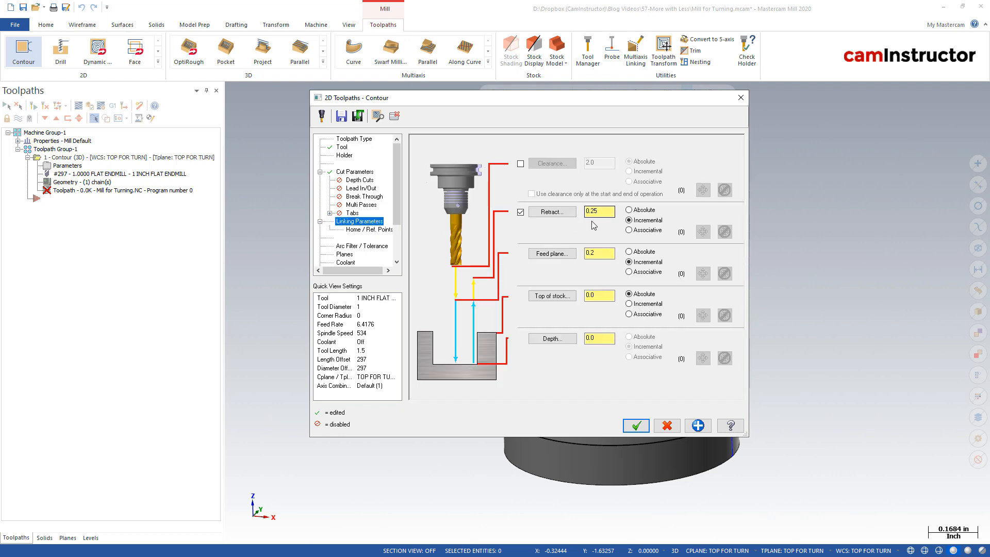
# Step: Change the incremental feed plane height from 0.2 to 0.05
pyautogui.click(598, 253)
pyautogui.write('0.05')
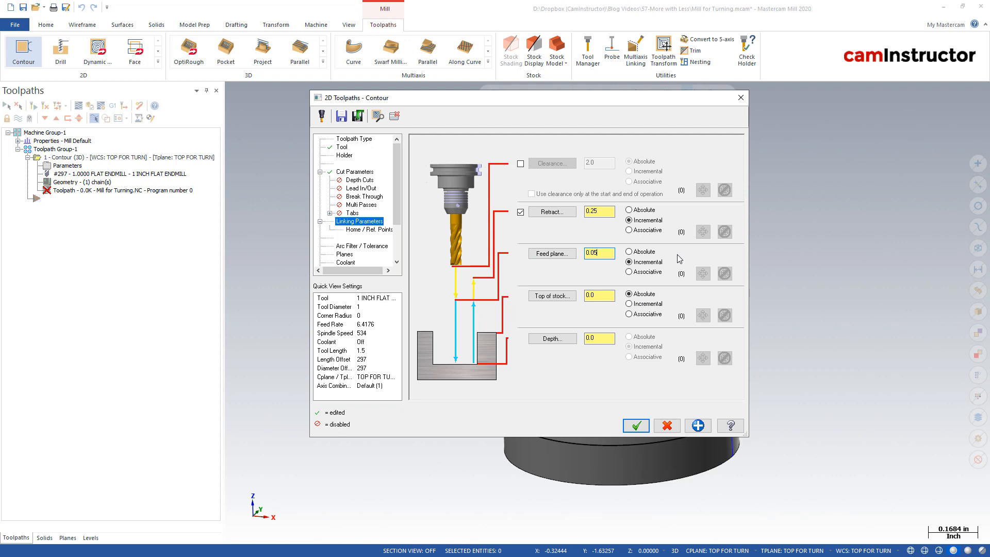
pyautogui.scroll(-3)
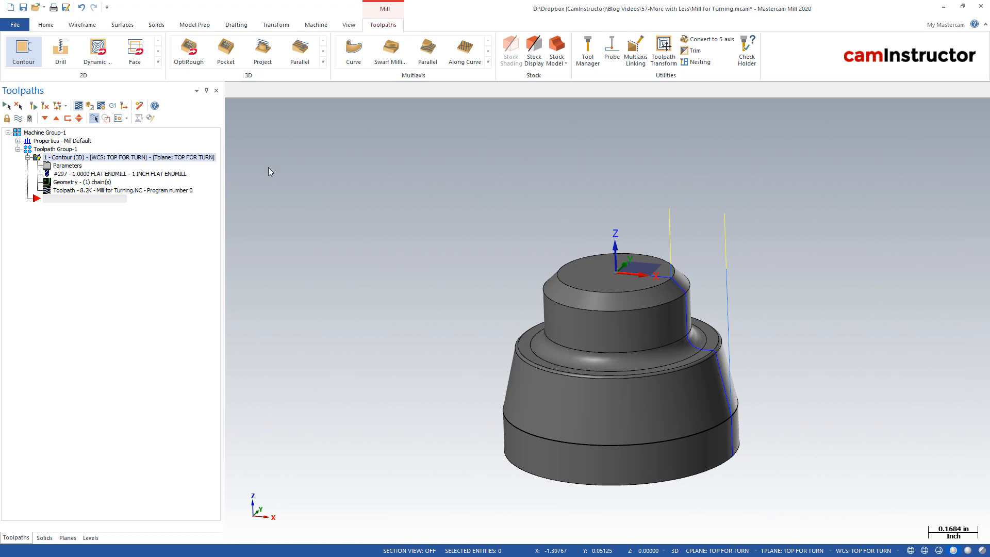
# Step: Backplot the regenerated contour and step forward through the endmill's moves down the part's side
pyautogui.click(139, 105)
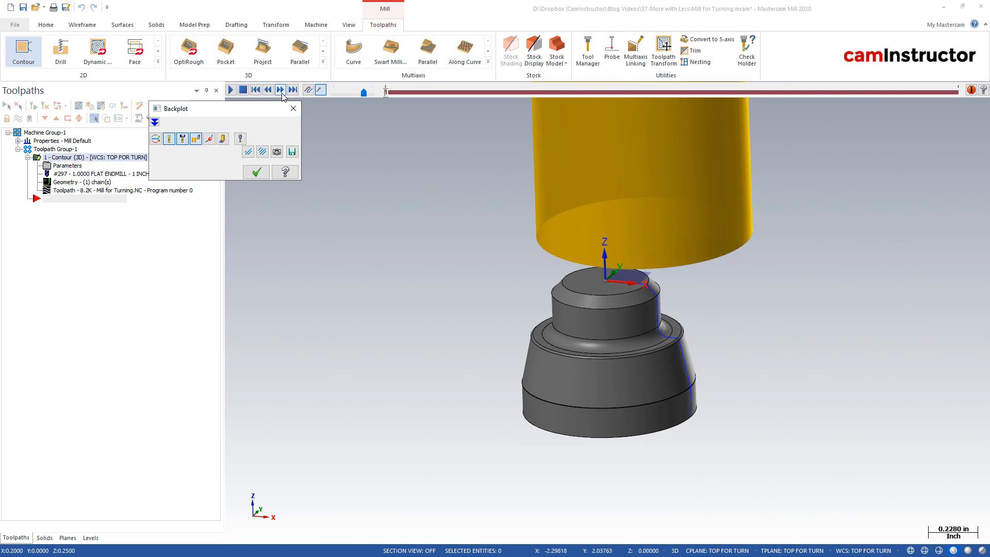
pyautogui.click(280, 88)
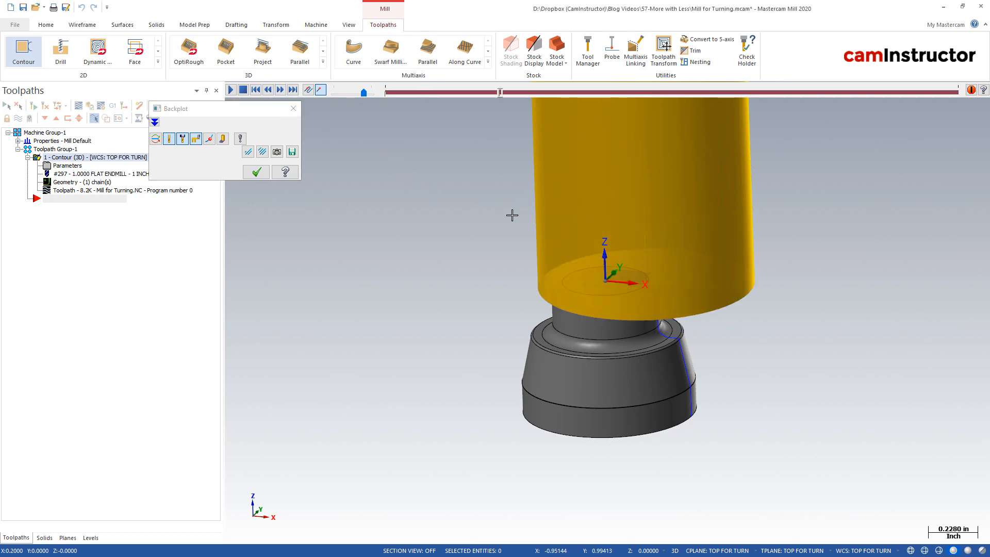
pyautogui.moveTo(646, 294)
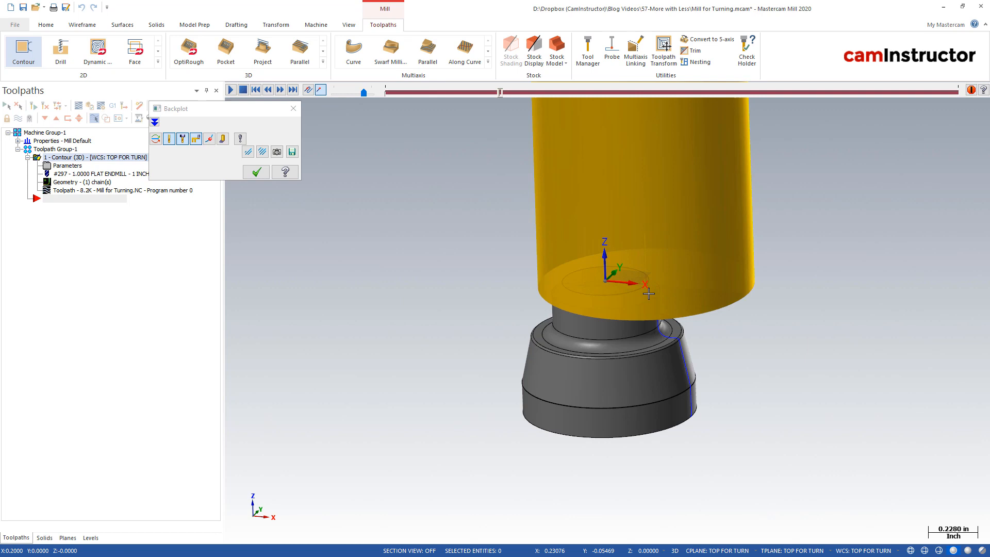
pyautogui.scroll(3)
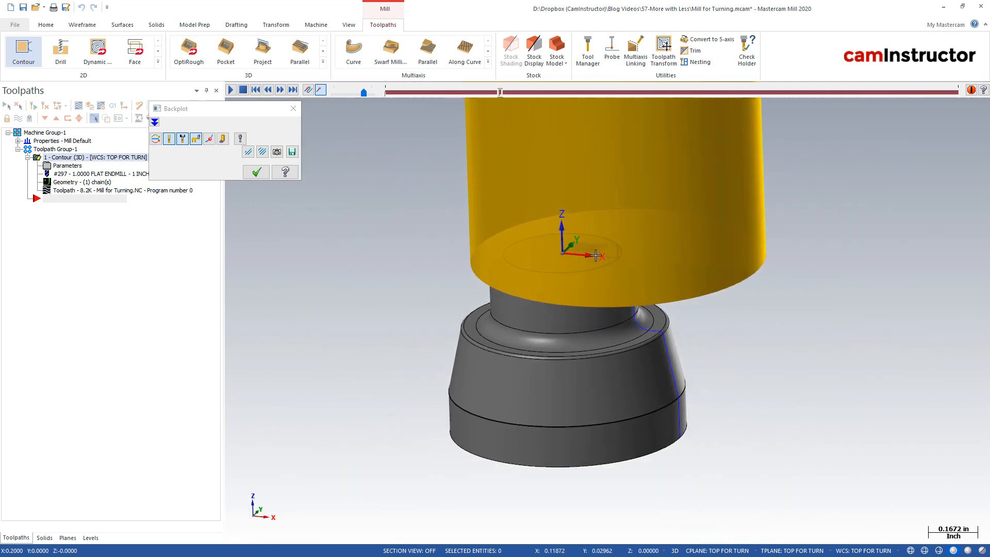
pyautogui.click(279, 89)
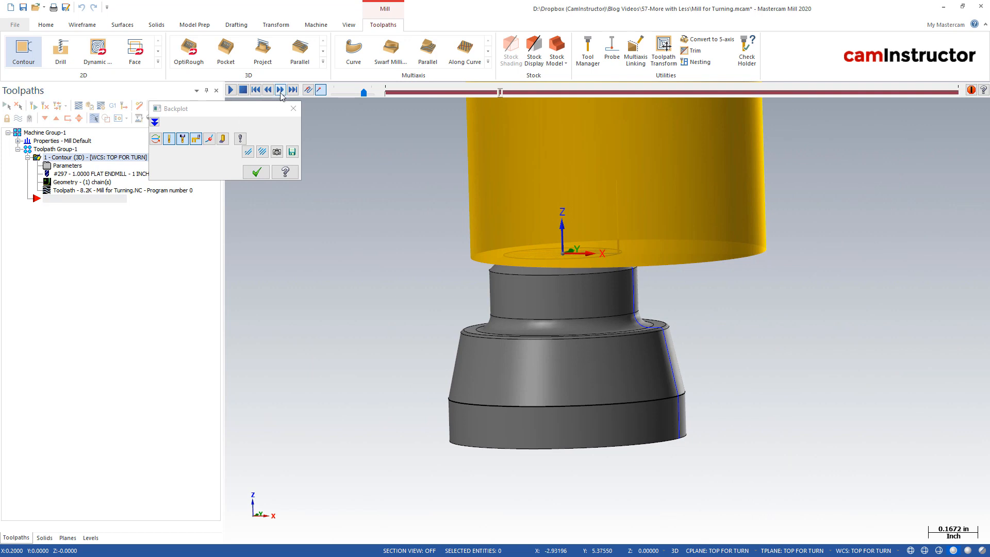
pyautogui.click(279, 89)
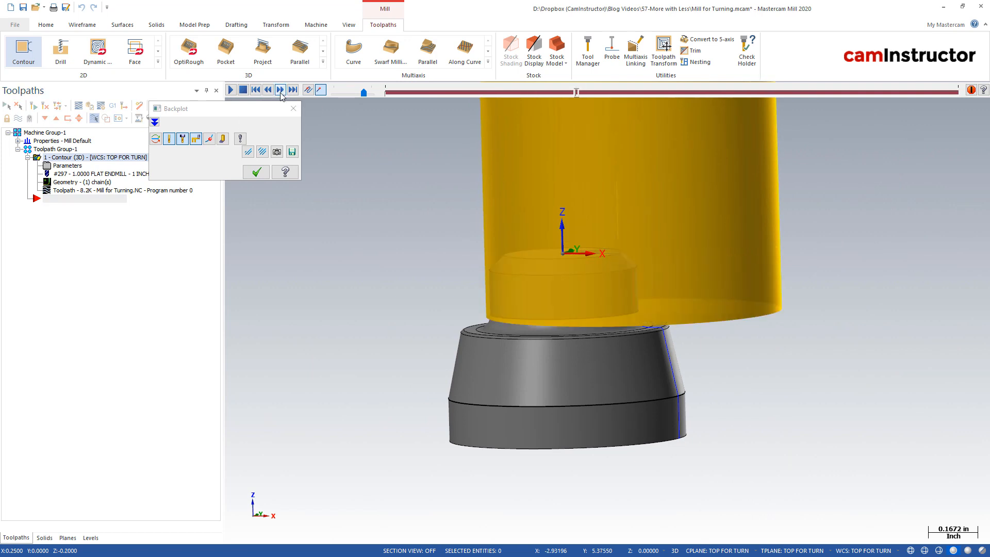
pyautogui.click(279, 88)
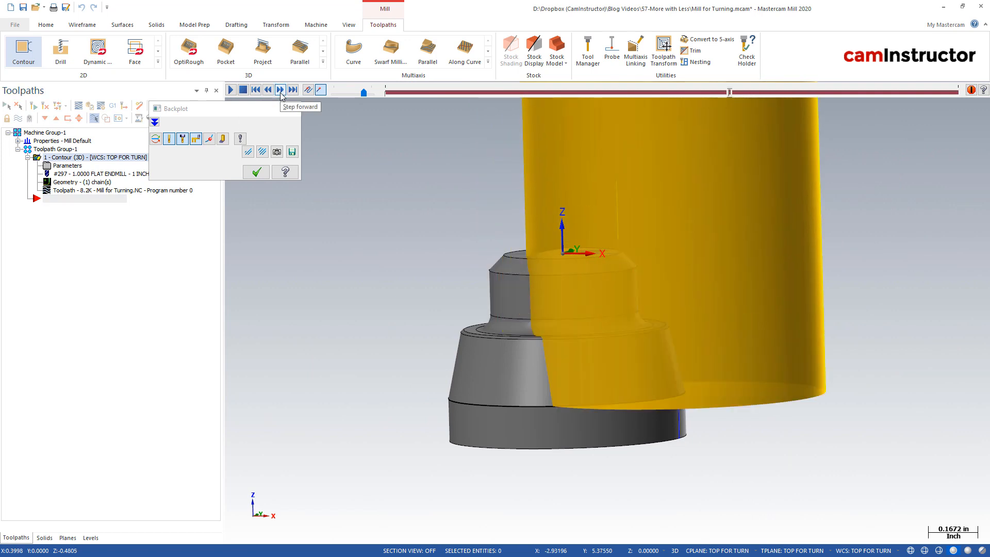
pyautogui.click(279, 89)
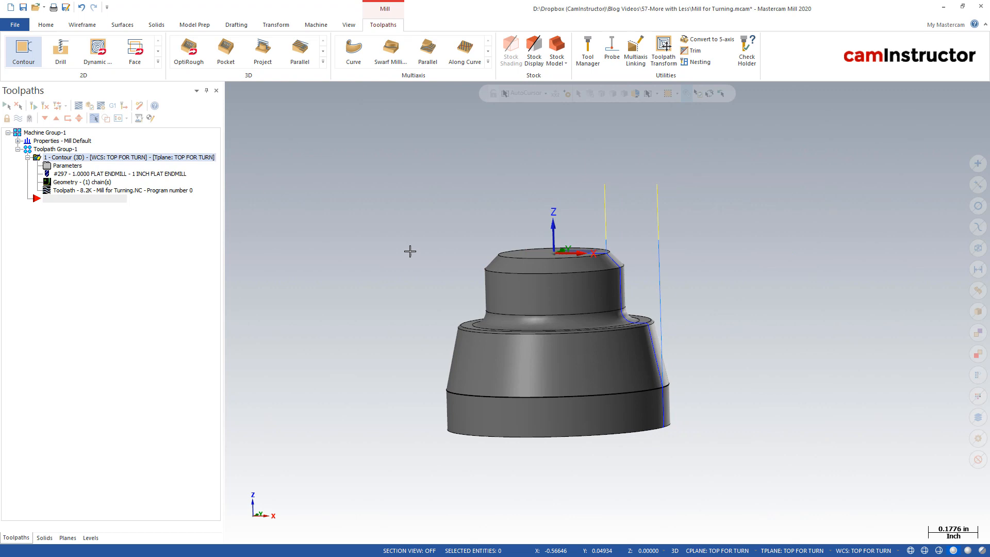
pyautogui.moveTo(417, 237)
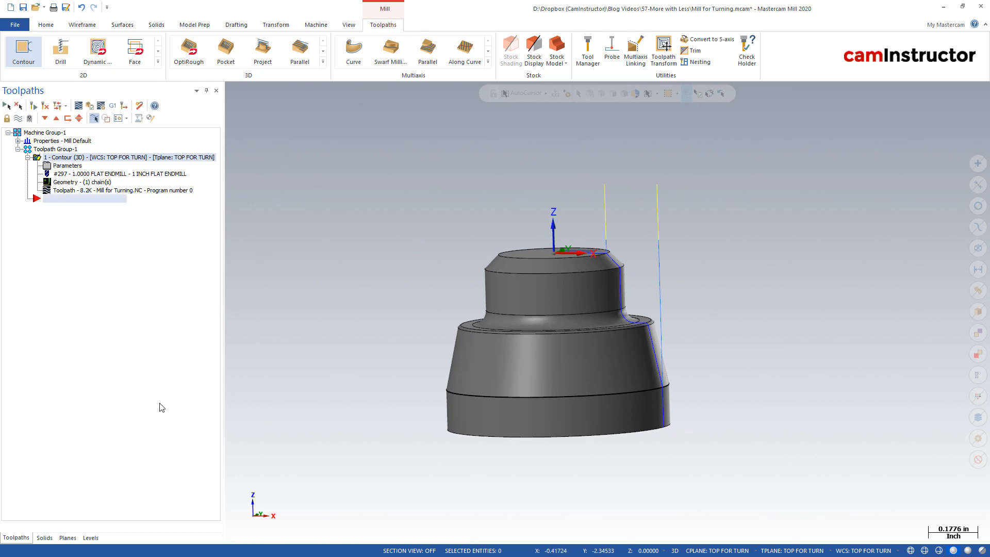
# Step: Switch to the Levels manager to show the vise around the part
pyautogui.click(91, 537)
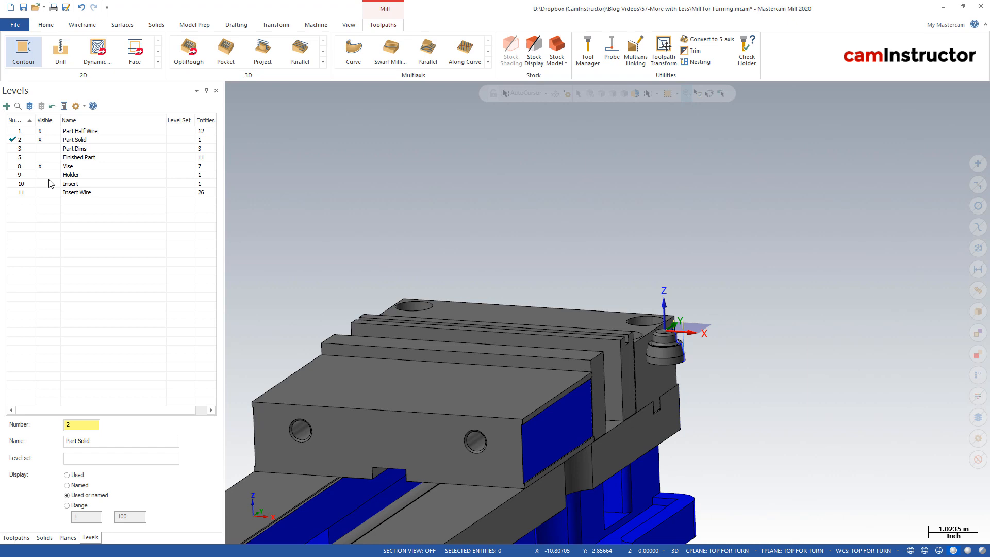
# Step: Hide levels 1 and 2, show levels 9 Holder and 10 Insert, and return to the backplot
pyautogui.click(40, 183)
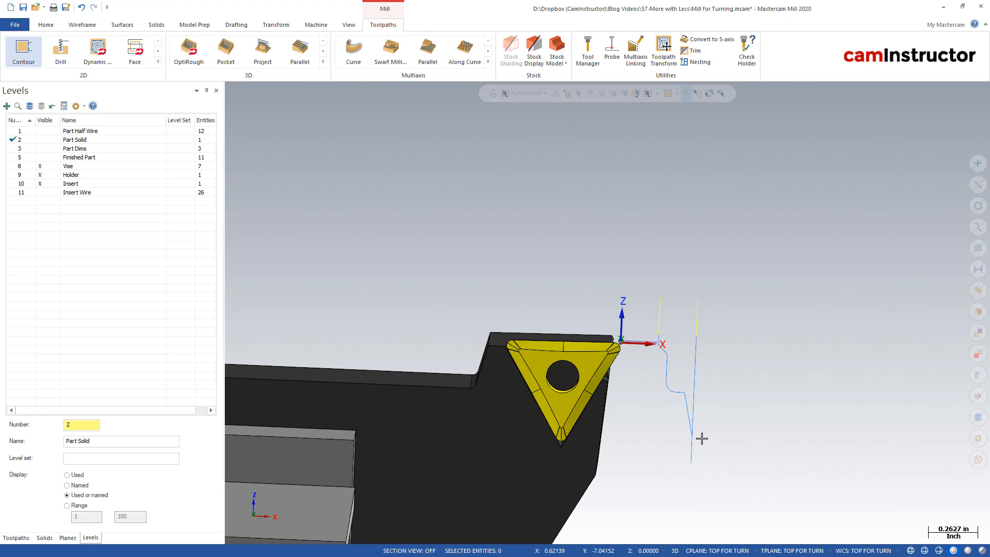
pyautogui.moveTo(621, 348)
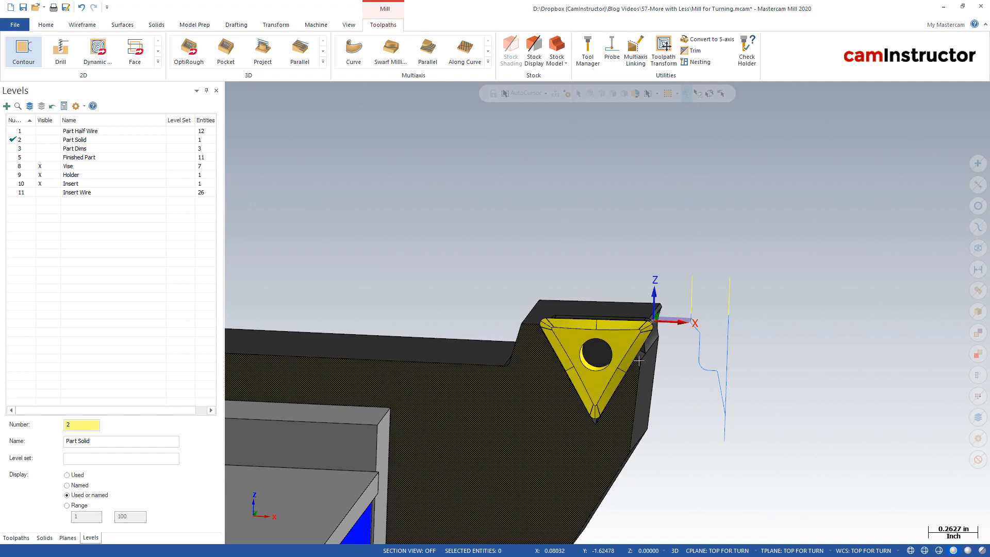
pyautogui.scroll(-3)
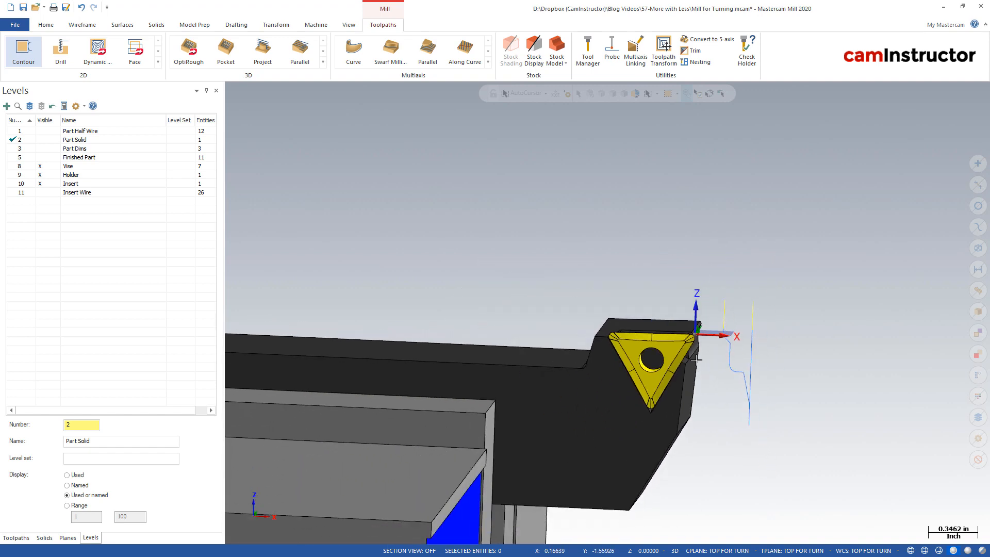
pyautogui.moveTo(695, 342)
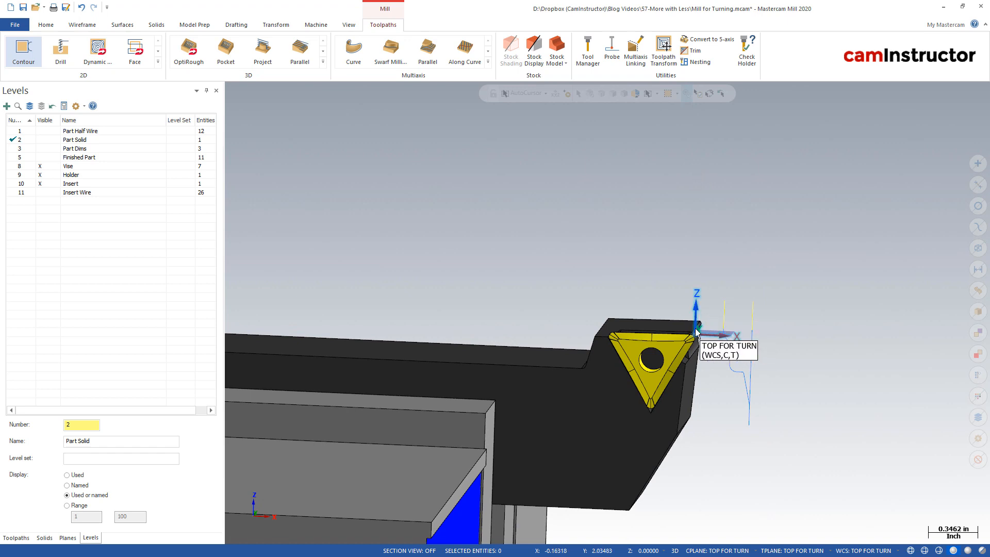
pyautogui.moveTo(212, 193)
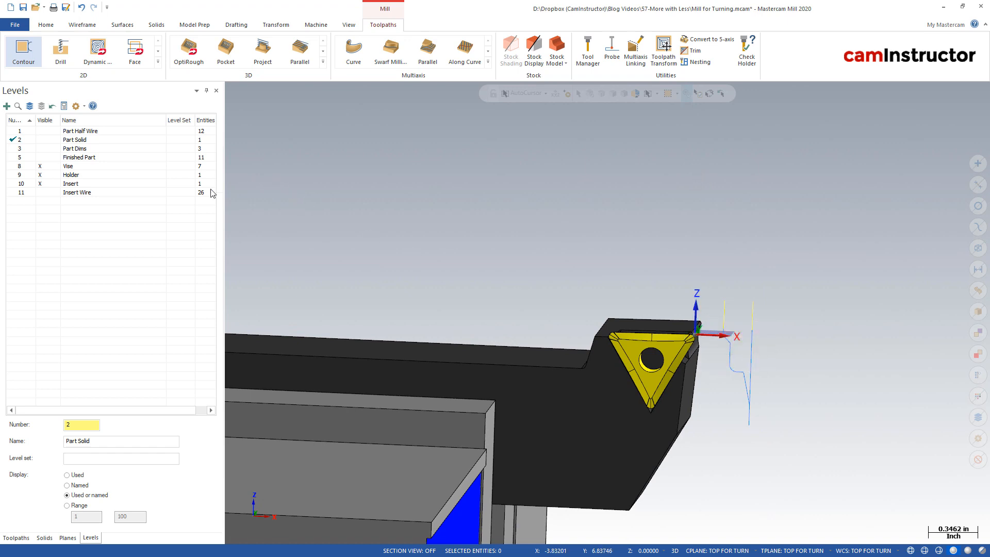
pyautogui.click(16, 537)
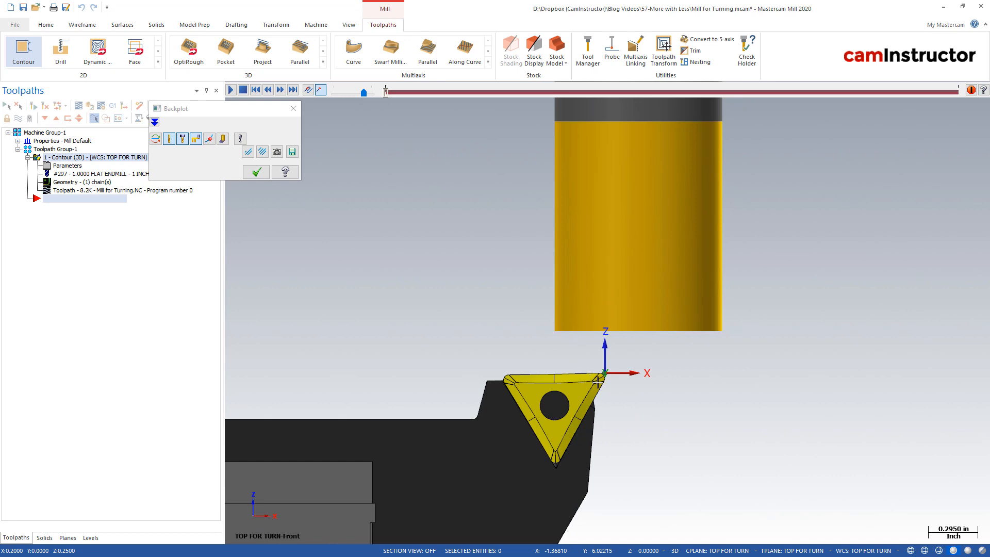
pyautogui.moveTo(656, 224)
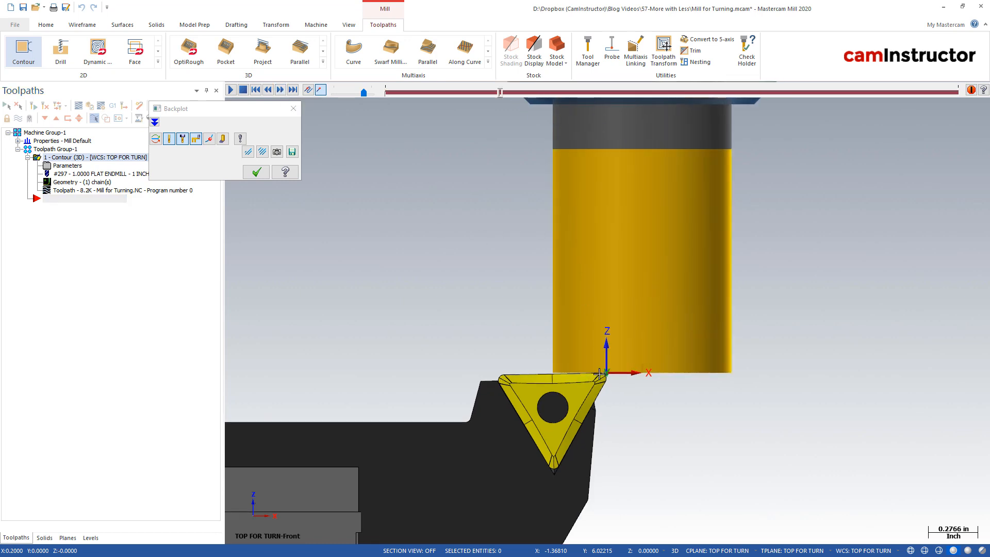
# Step: Step the backplot to its final move beside the insert's edge, then switch back to the Levels manager
pyautogui.click(280, 89)
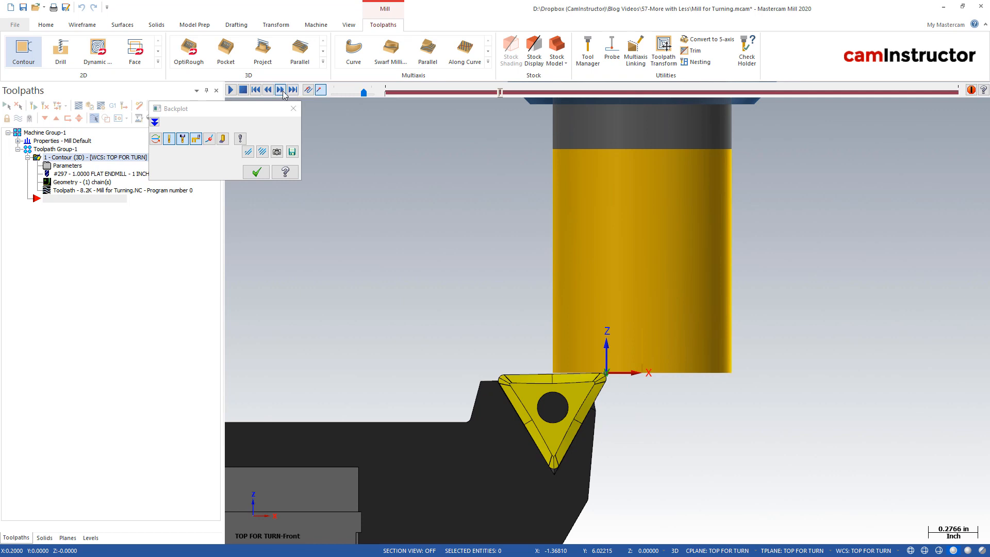
pyautogui.click(279, 88)
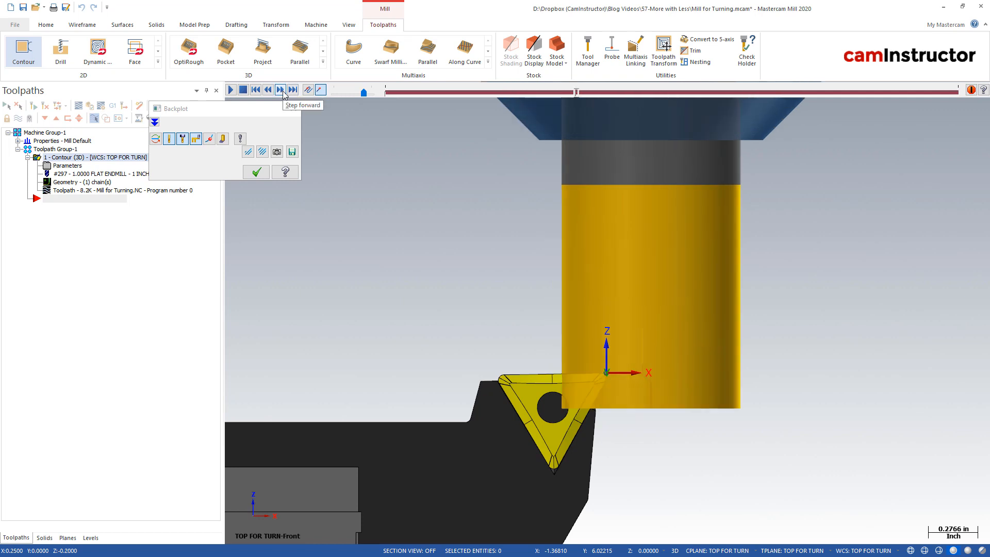
pyautogui.click(280, 89)
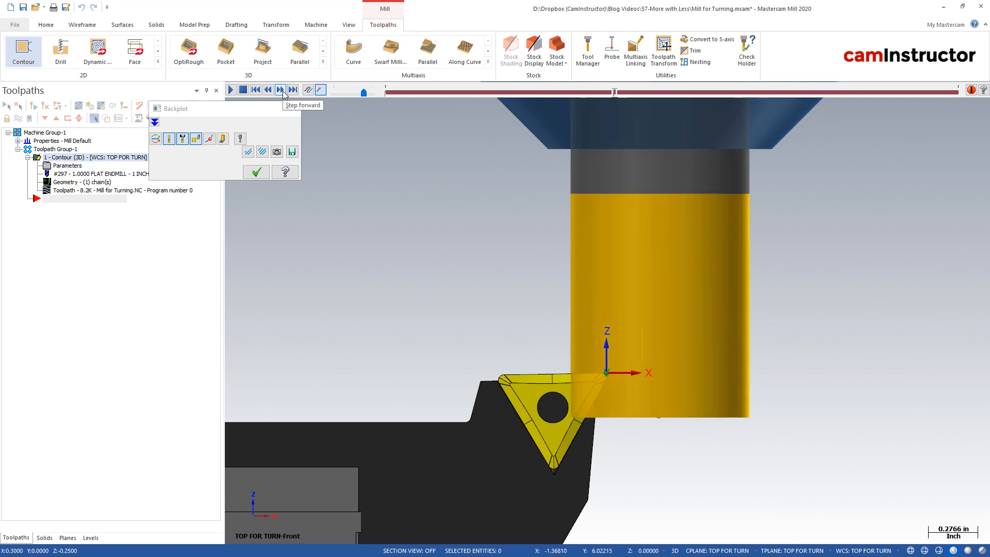
pyautogui.click(279, 89)
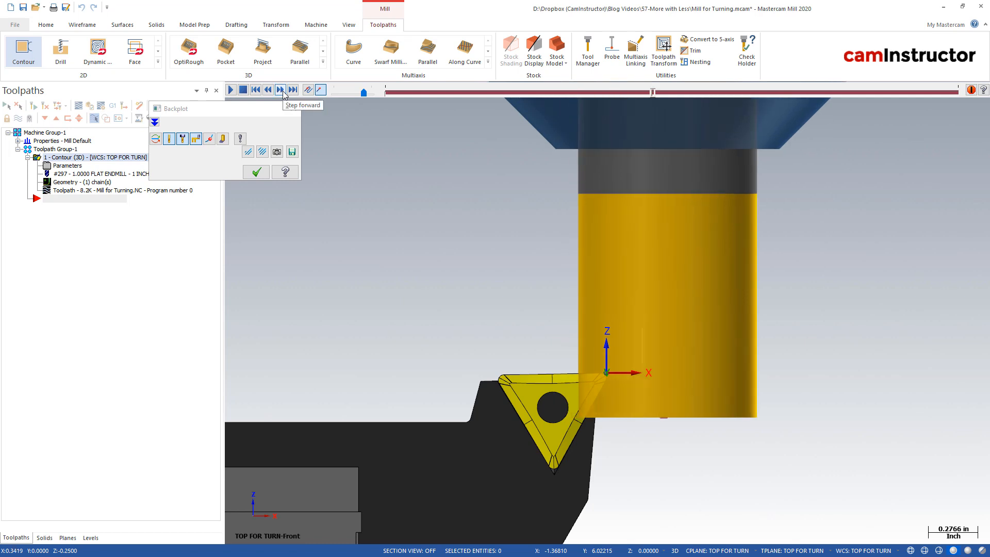
pyautogui.click(280, 89)
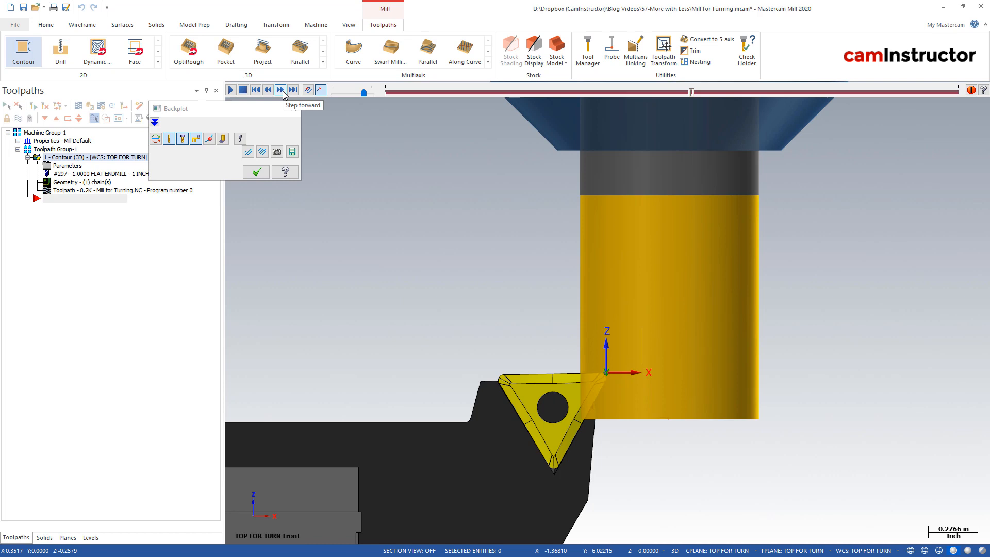
pyautogui.click(281, 89)
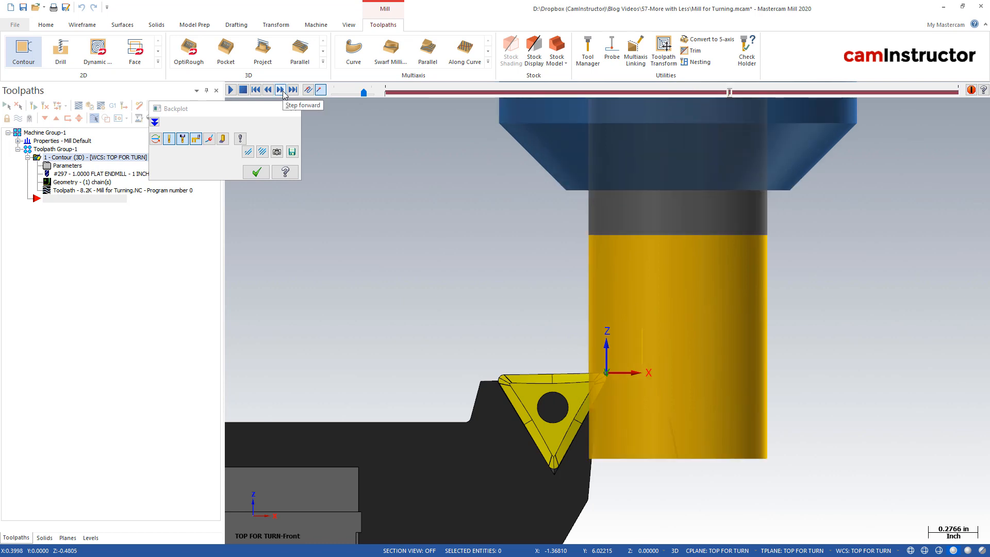
pyautogui.click(281, 88)
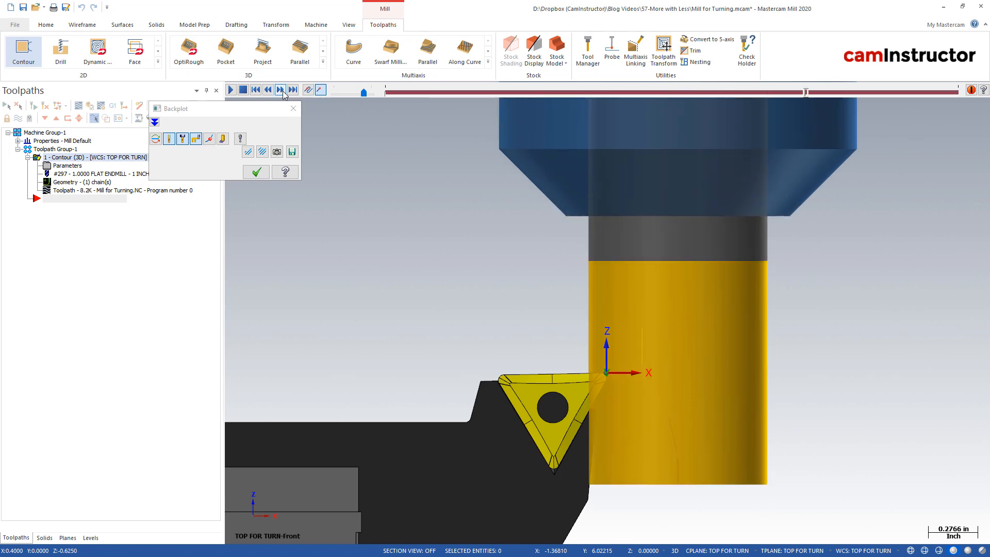
pyautogui.moveTo(280, 88)
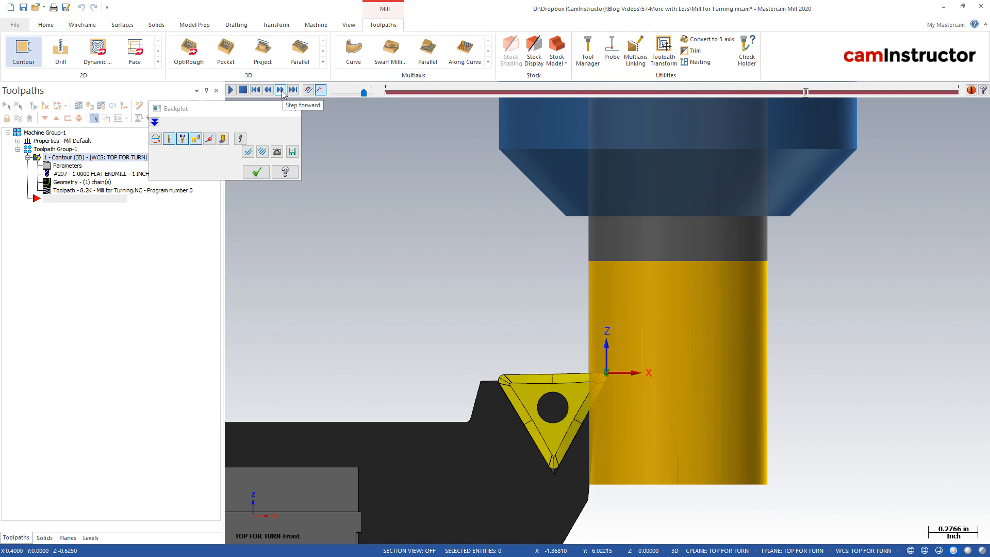
pyautogui.click(281, 89)
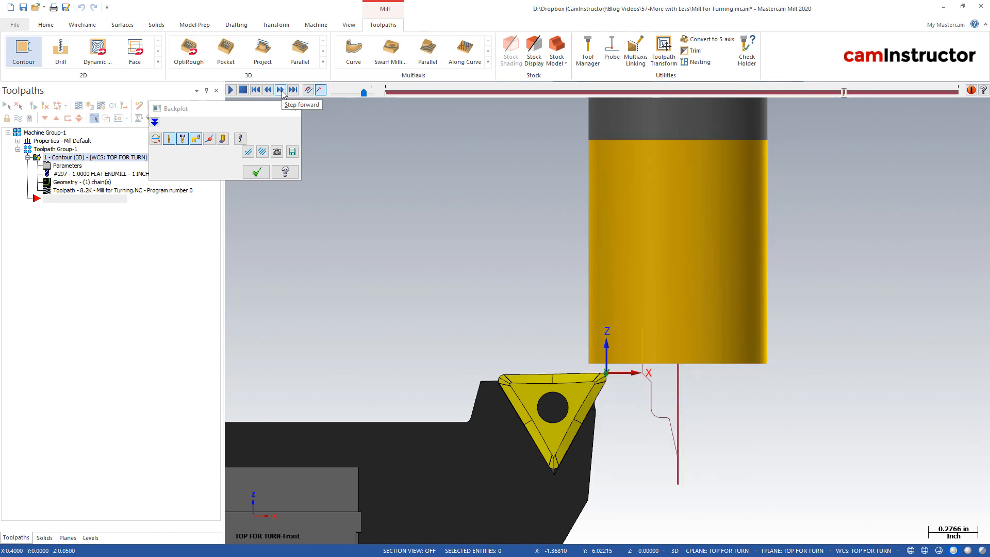
pyautogui.moveTo(267, 89)
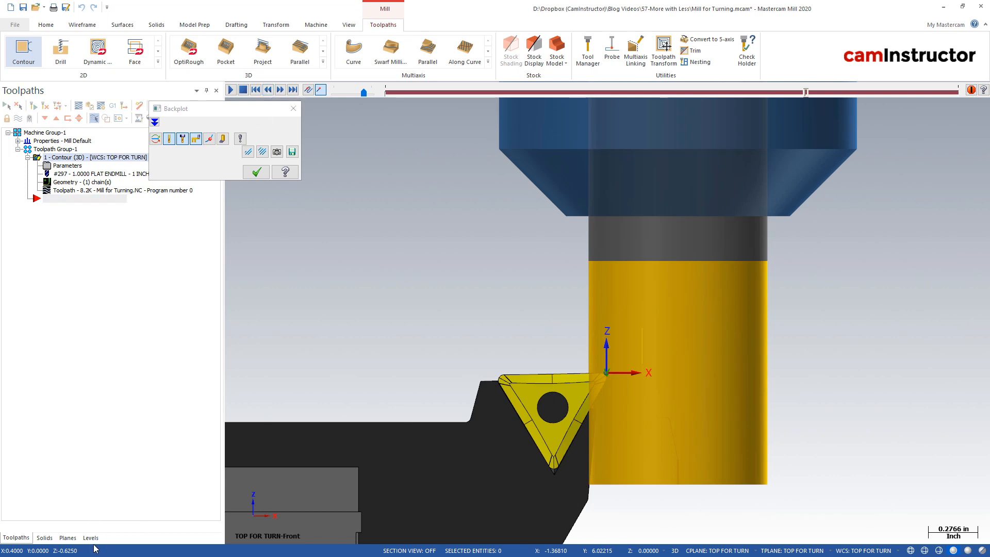
pyautogui.click(91, 537)
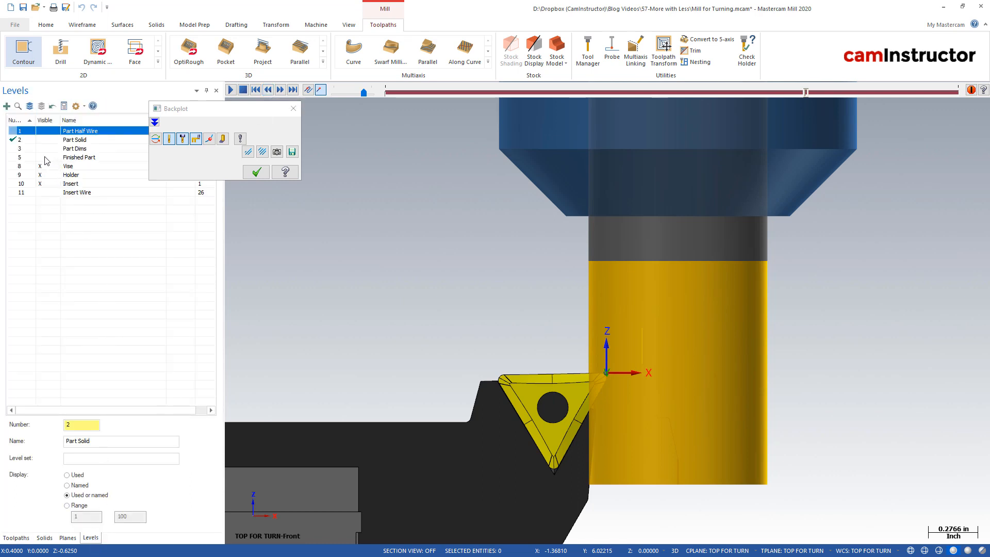
# Step: End the backplot, toggle the Finished Part level's visibility, and return to the toolpaths list
pyautogui.click(79, 157)
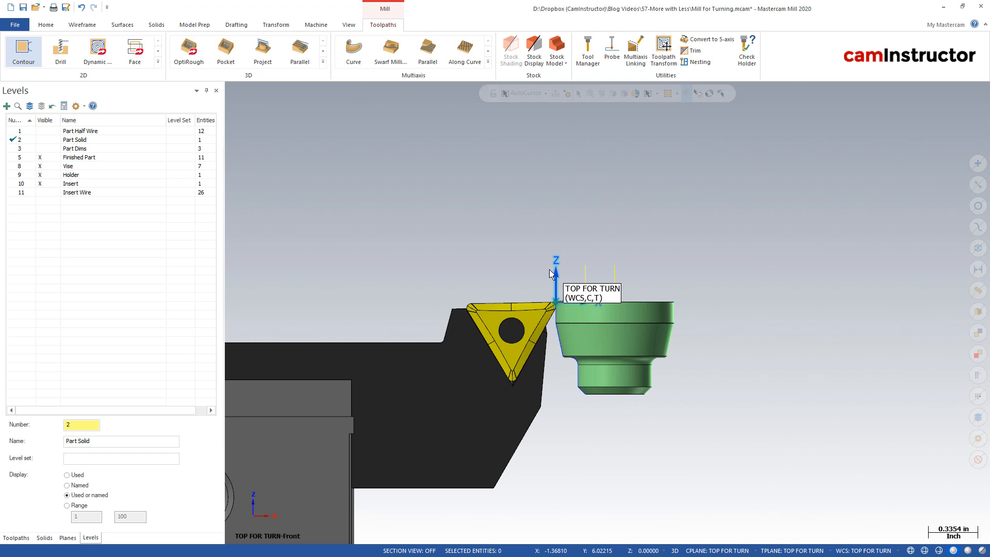
pyautogui.moveTo(598, 302)
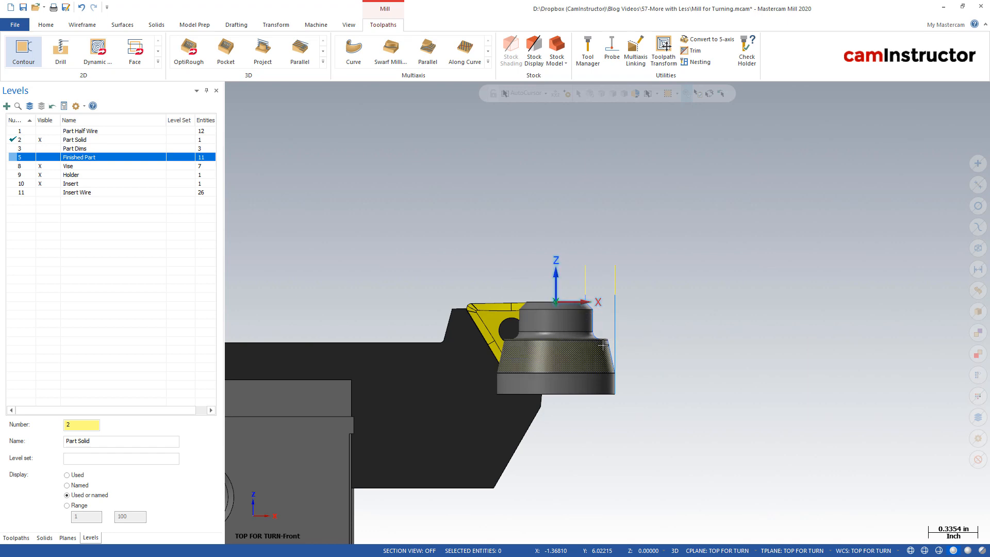
pyautogui.click(80, 148)
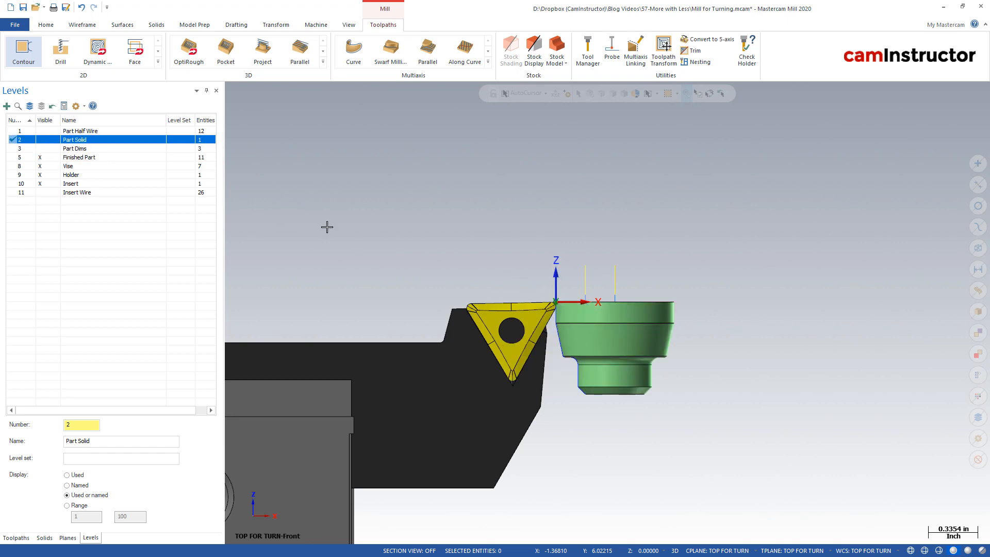
pyautogui.moveTo(574, 288)
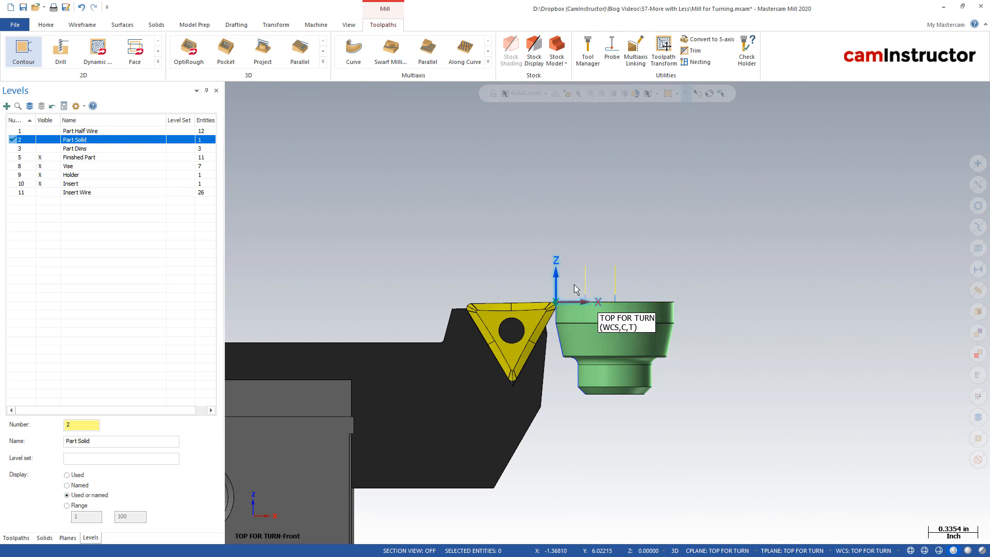
pyautogui.moveTo(15, 537)
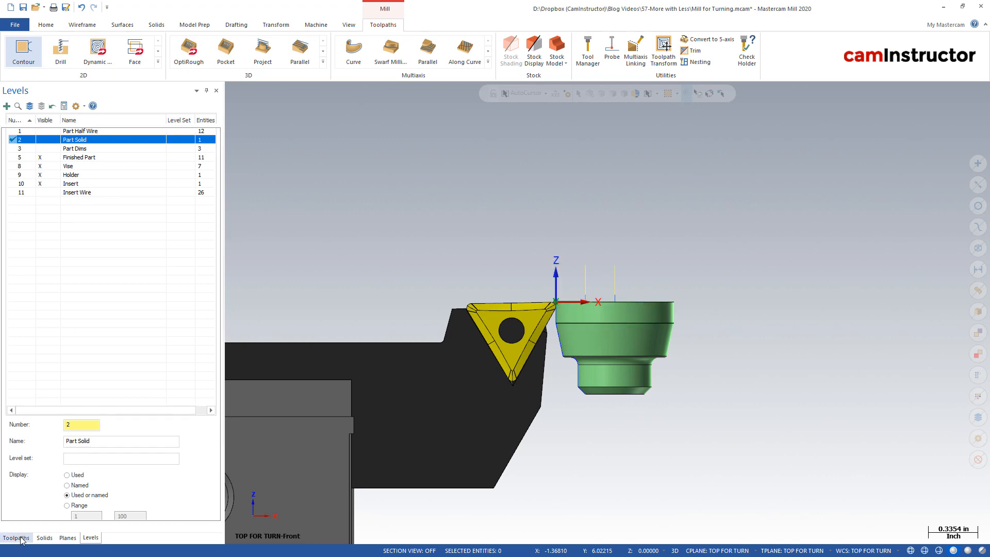
pyautogui.click(15, 537)
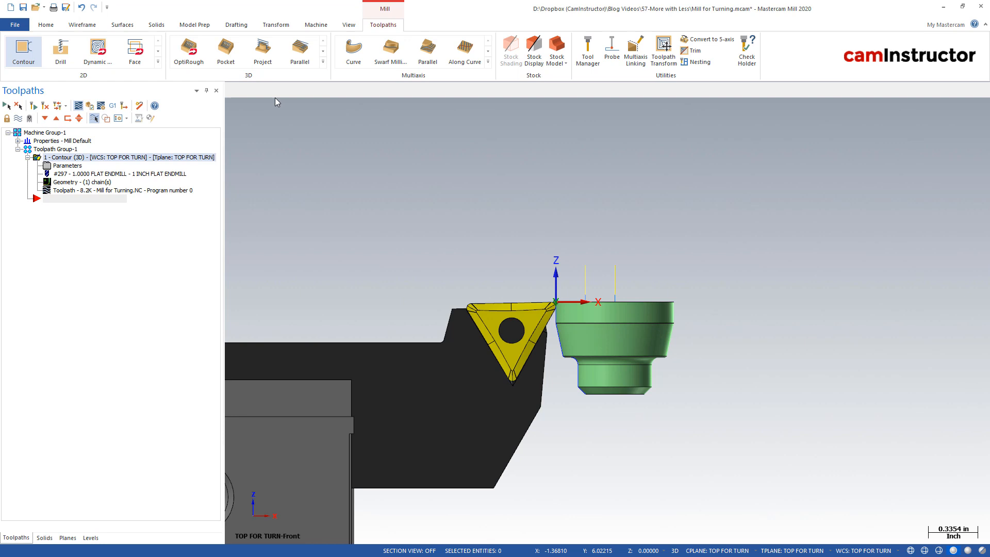
# Step: Step the contour backplot forward move by move as the holder and insert sweep past the part
pyautogui.click(280, 89)
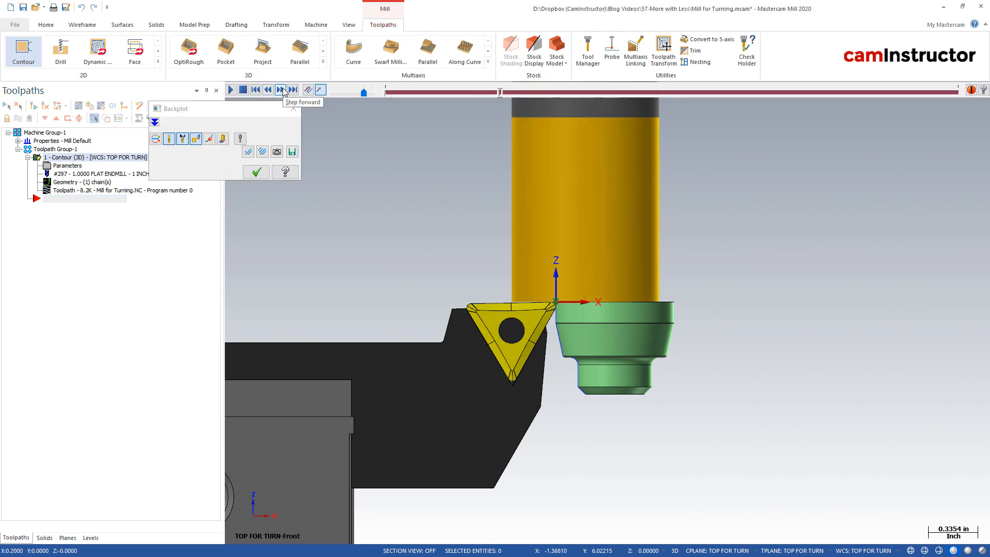
pyautogui.click(282, 89)
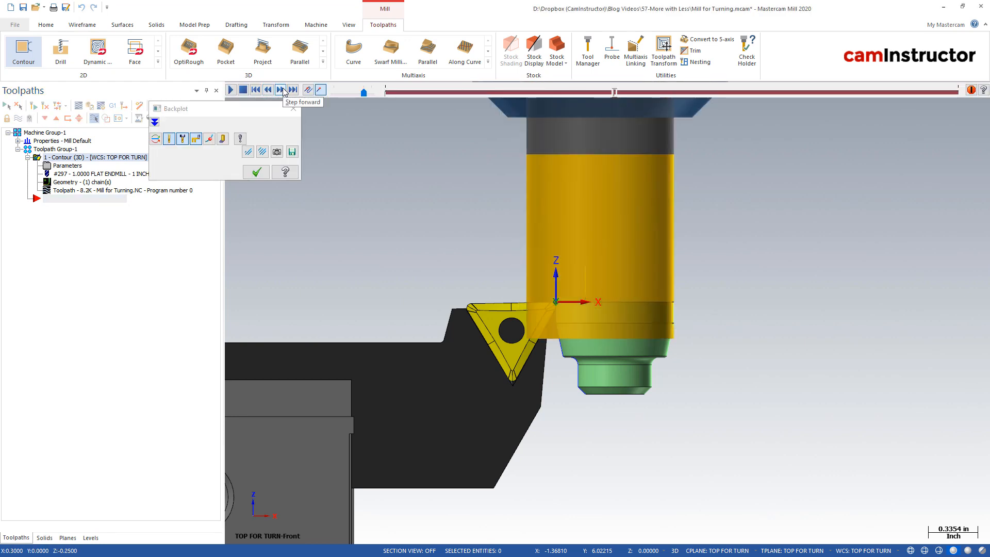
pyautogui.click(281, 89)
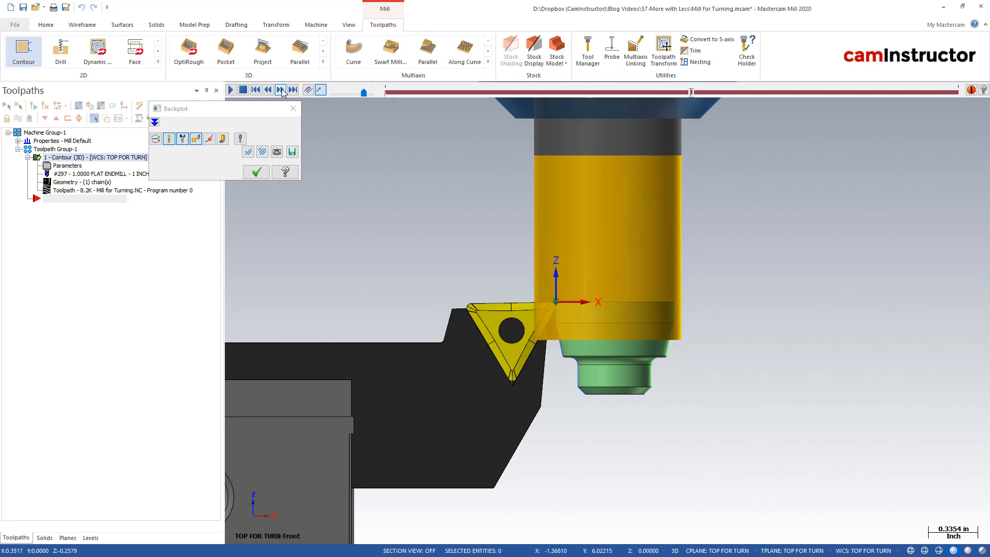
pyautogui.click(281, 89)
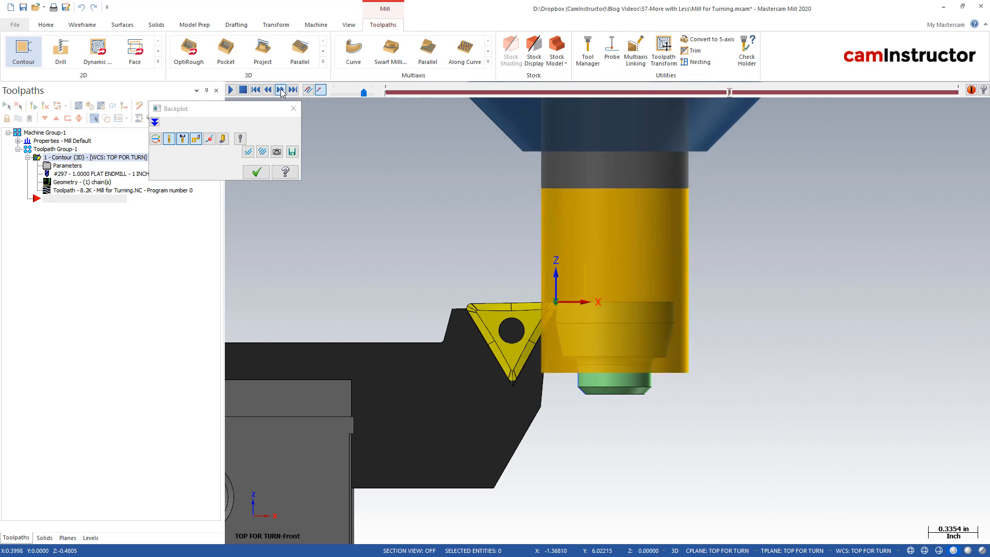
pyautogui.click(268, 89)
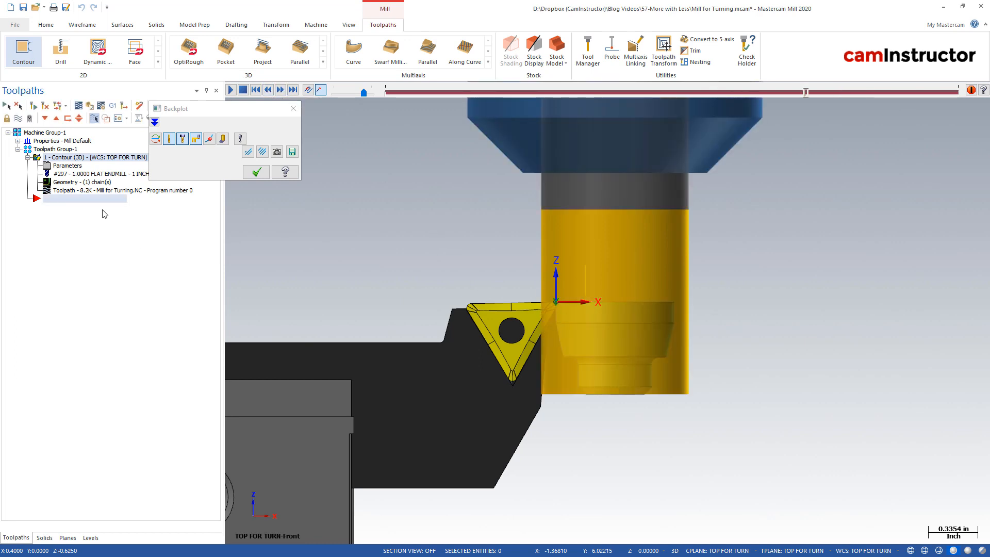
pyautogui.click(91, 537)
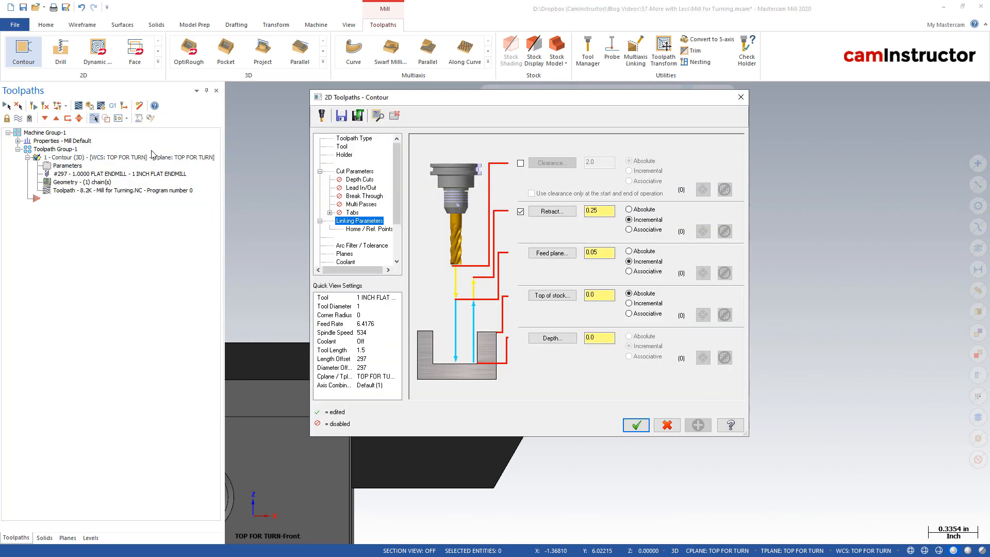
# Step: Review the contour's Lead In/Out page, leave it disabled, and accept the parameters
pyautogui.click(361, 188)
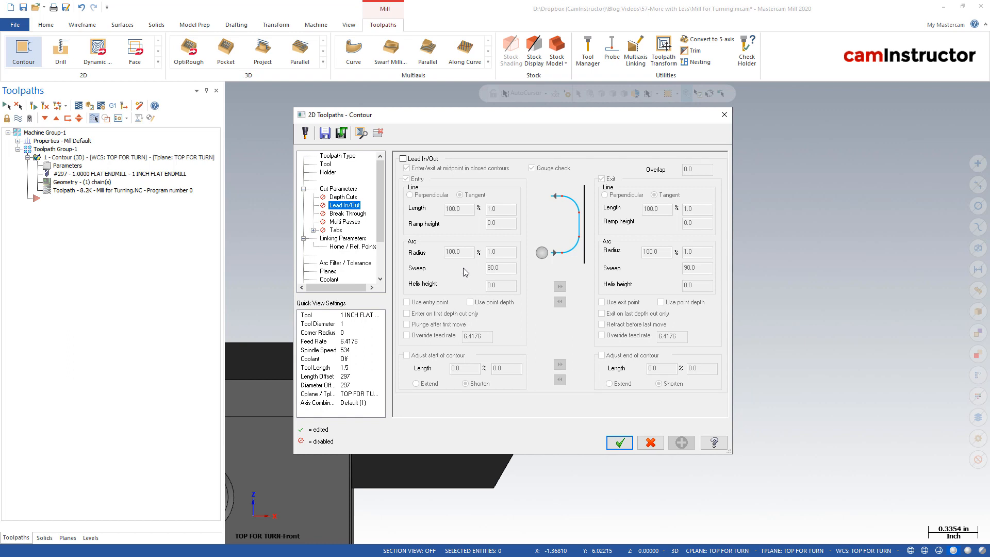
pyautogui.moveTo(437, 297)
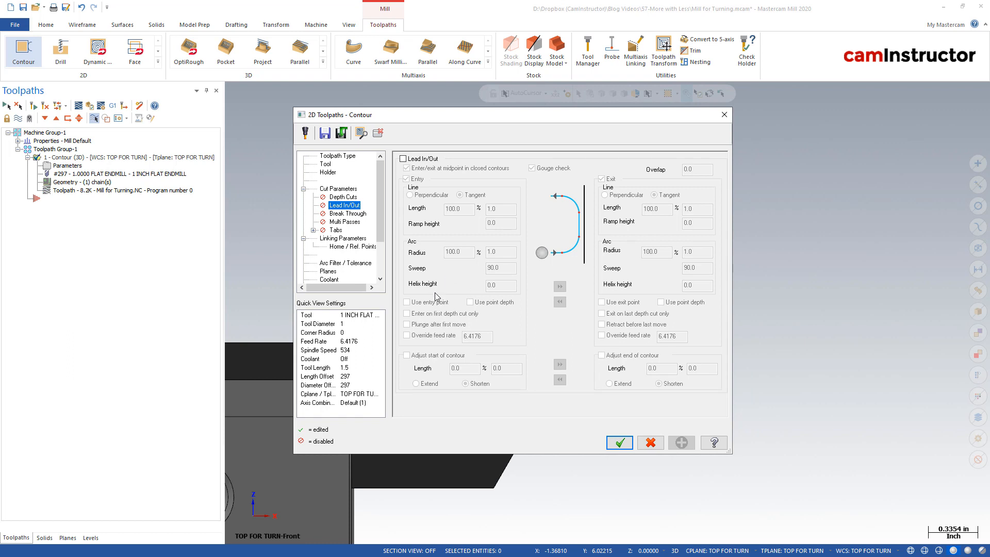
pyautogui.moveTo(449, 294)
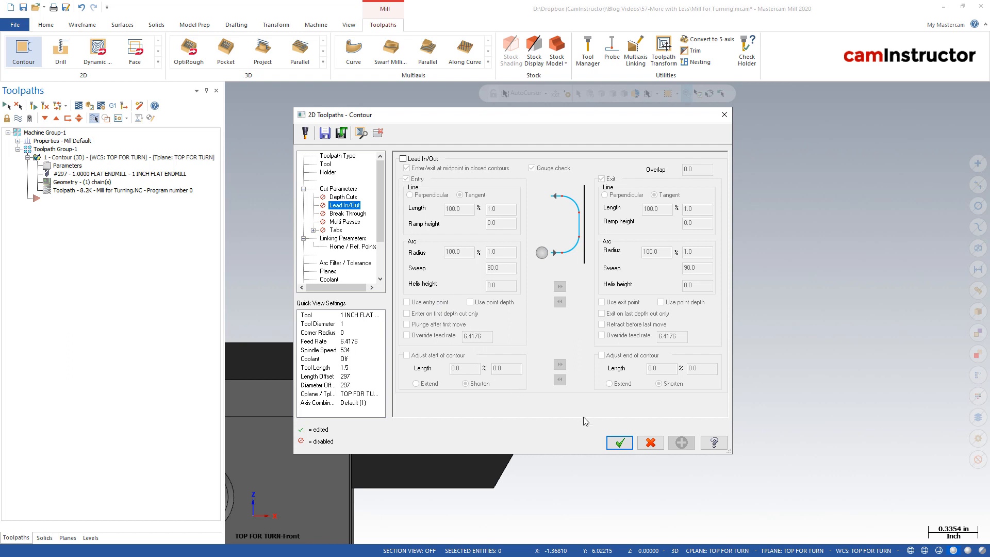
pyautogui.click(619, 442)
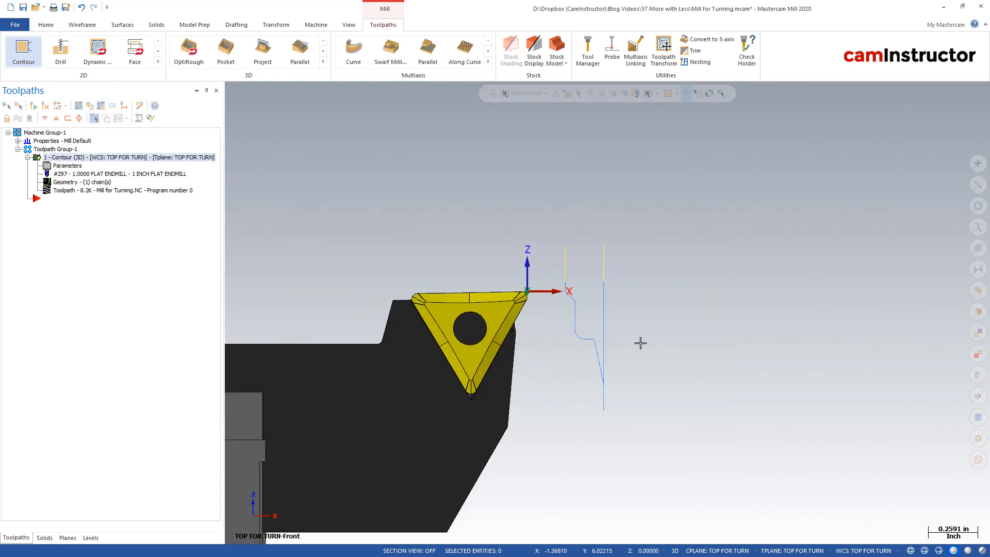
# Step: Make Part Half Wire the working level in the Levels manager
pyautogui.click(91, 537)
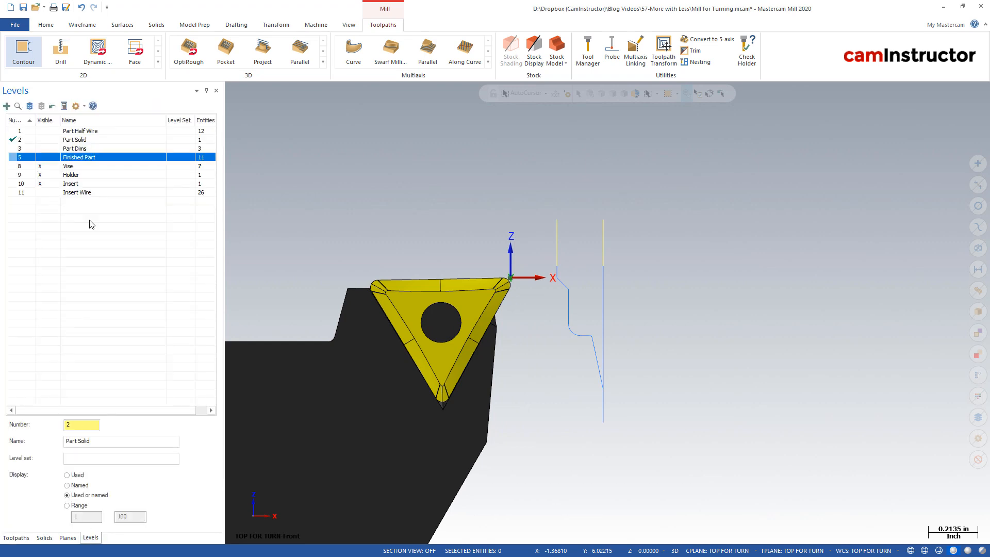
pyautogui.click(75, 139)
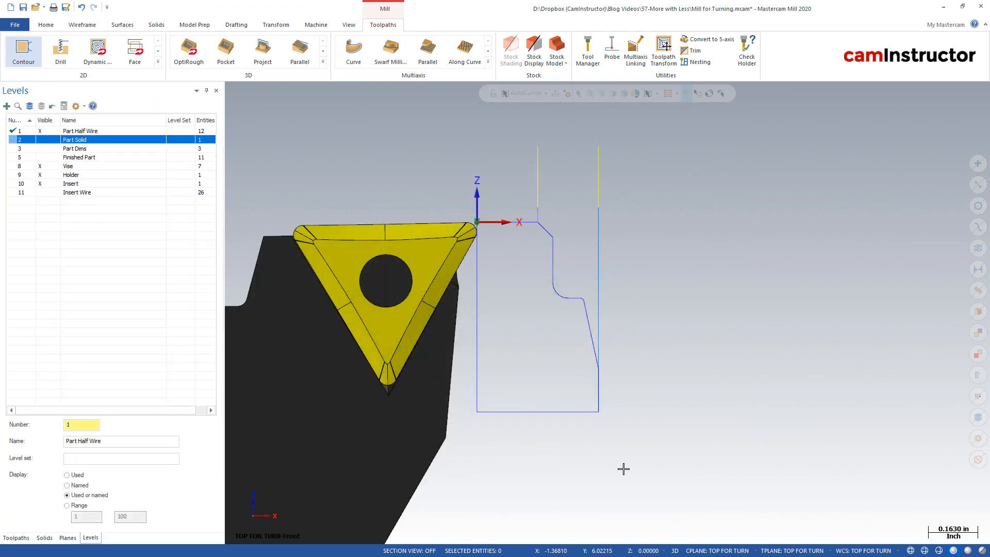
pyautogui.moveTo(152, 131)
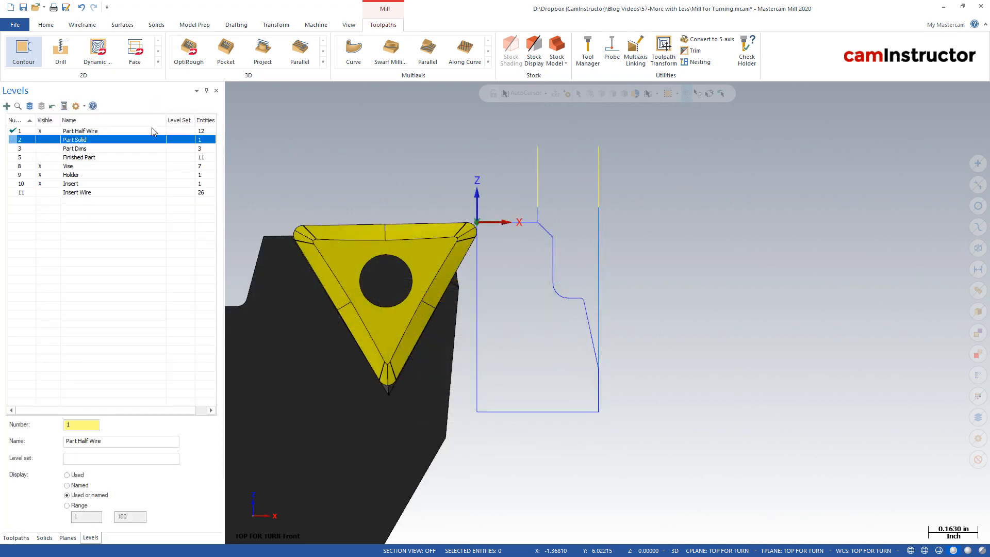
pyautogui.click(81, 25)
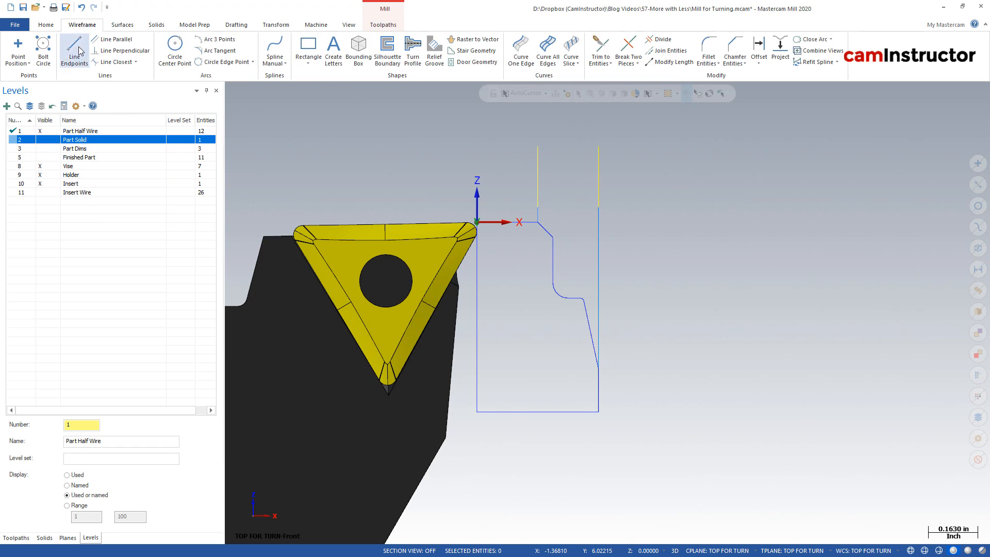
# Step: Draw a short line down from the profile's bottom-right corner, then a .05 line from its end
pyautogui.click(74, 52)
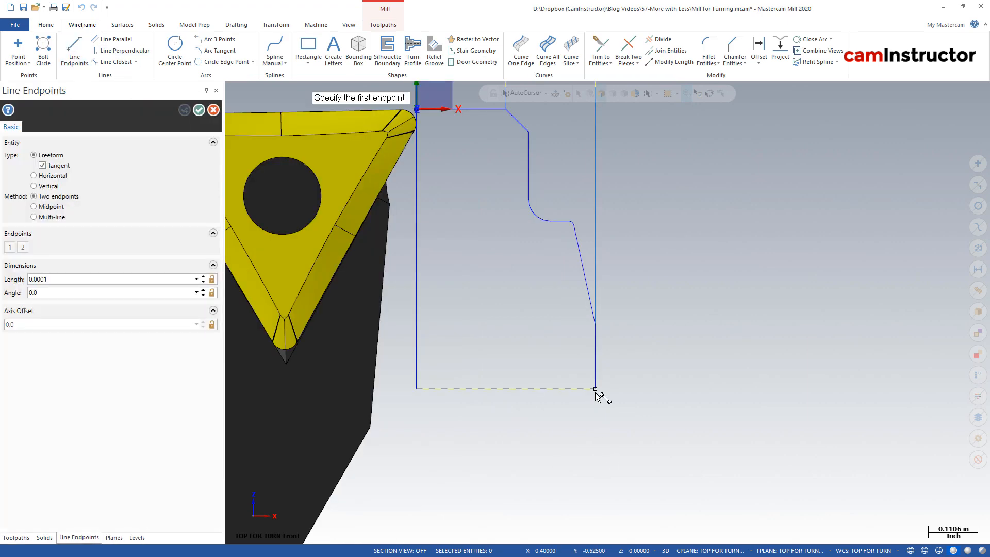
pyautogui.click(671, 50)
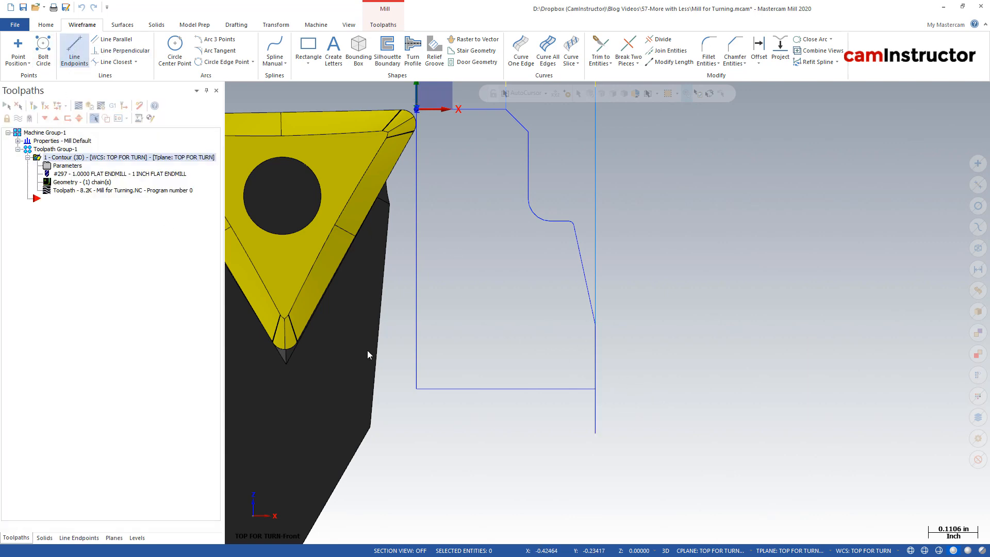
pyautogui.click(75, 51)
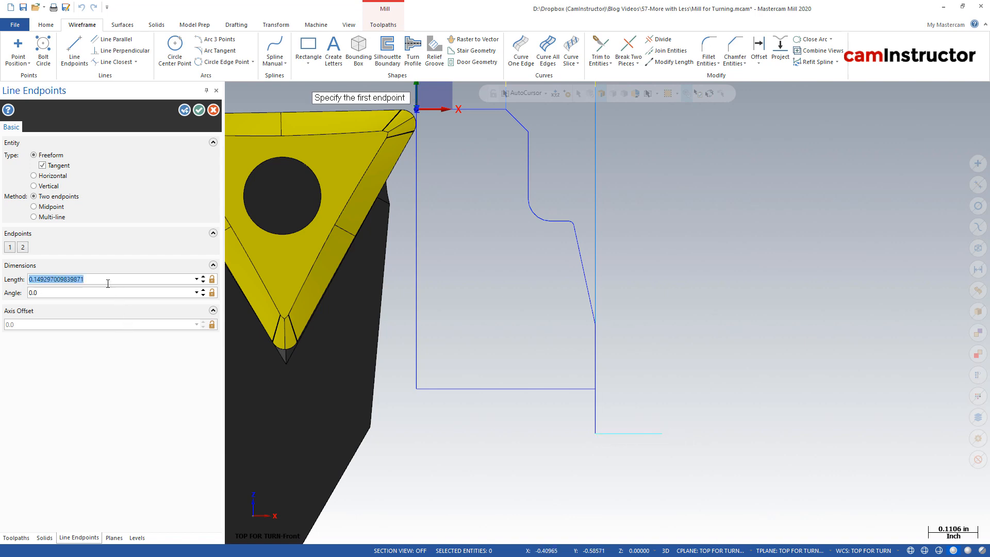
pyautogui.write('.05')
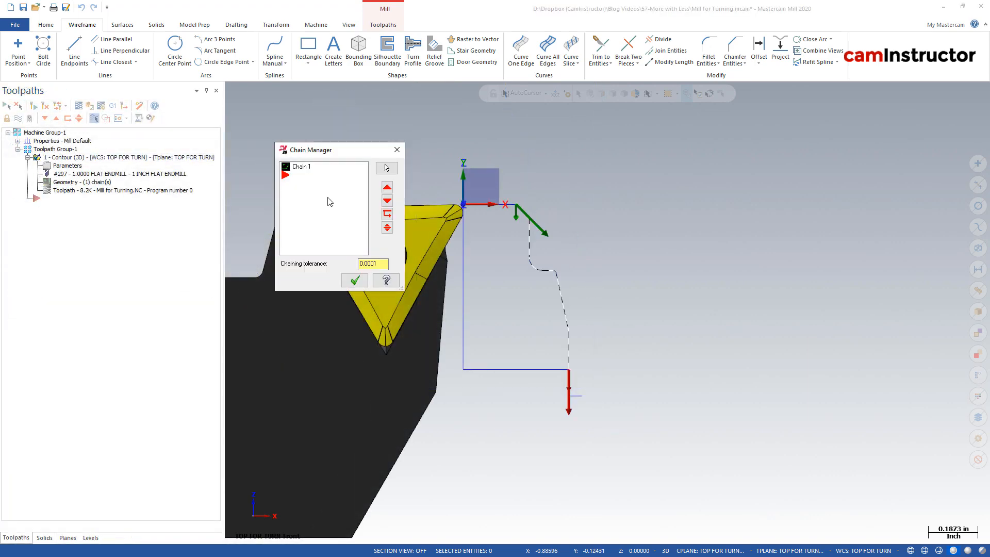
# Step: Rechain Chain 1 to the profile including the new lead-out line and accept it
pyautogui.rightClick(306, 166)
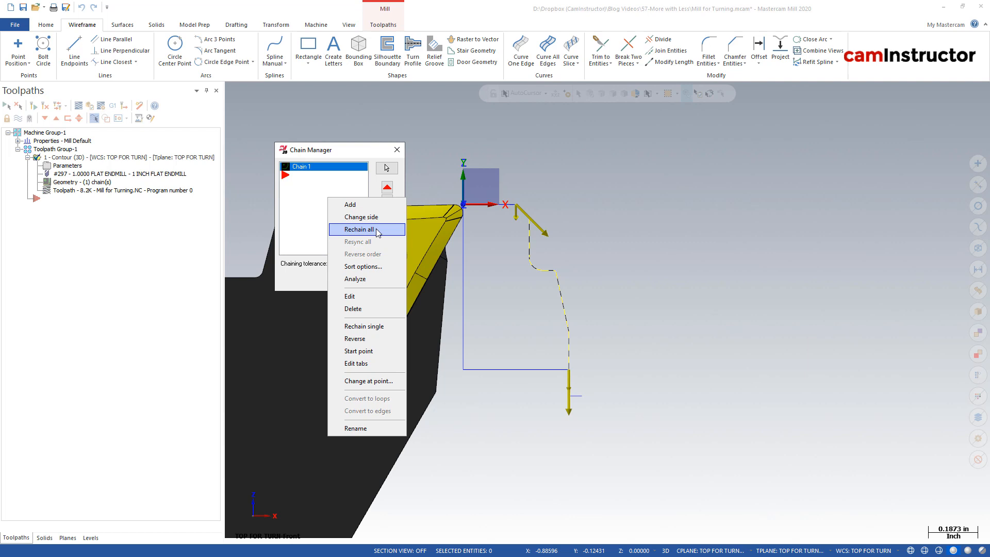
pyautogui.click(361, 229)
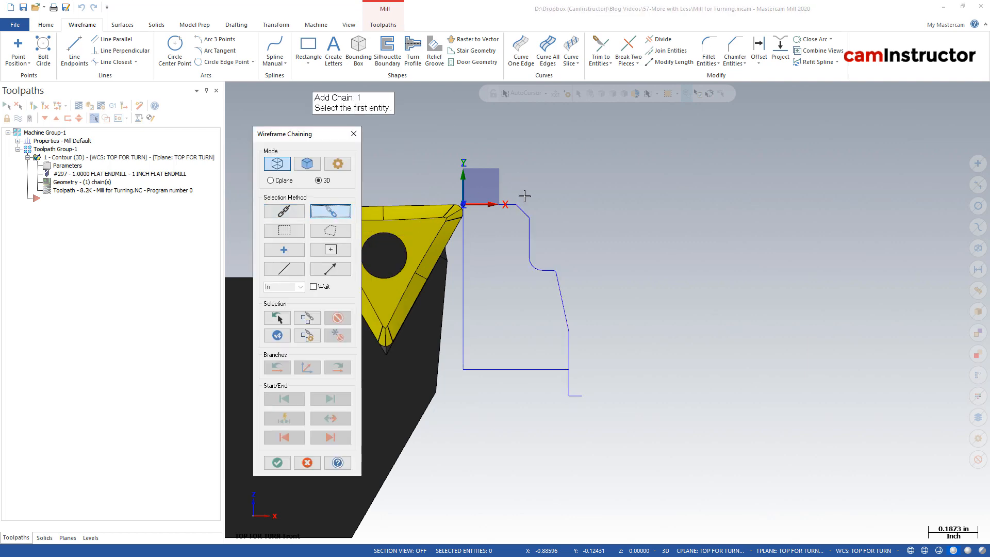
pyautogui.click(276, 462)
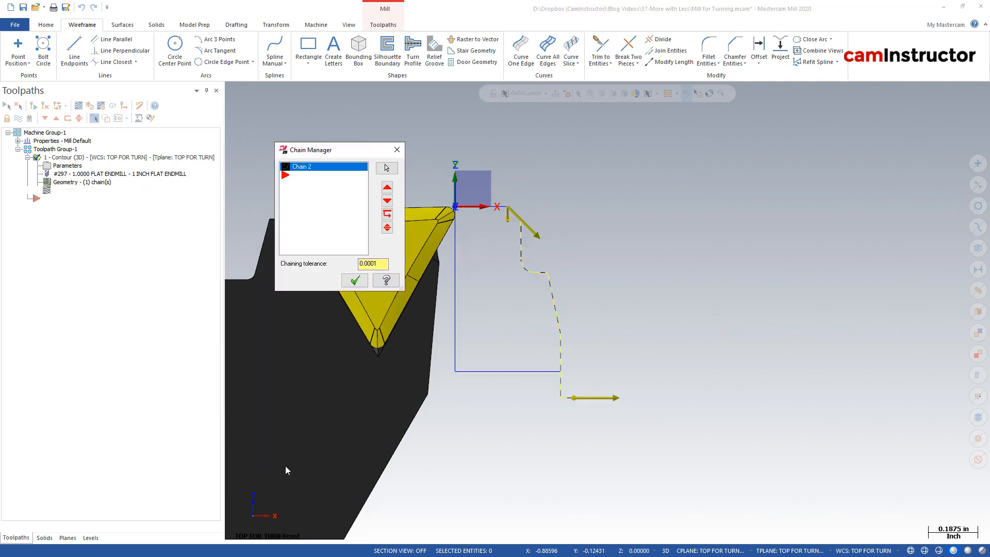
pyautogui.click(354, 279)
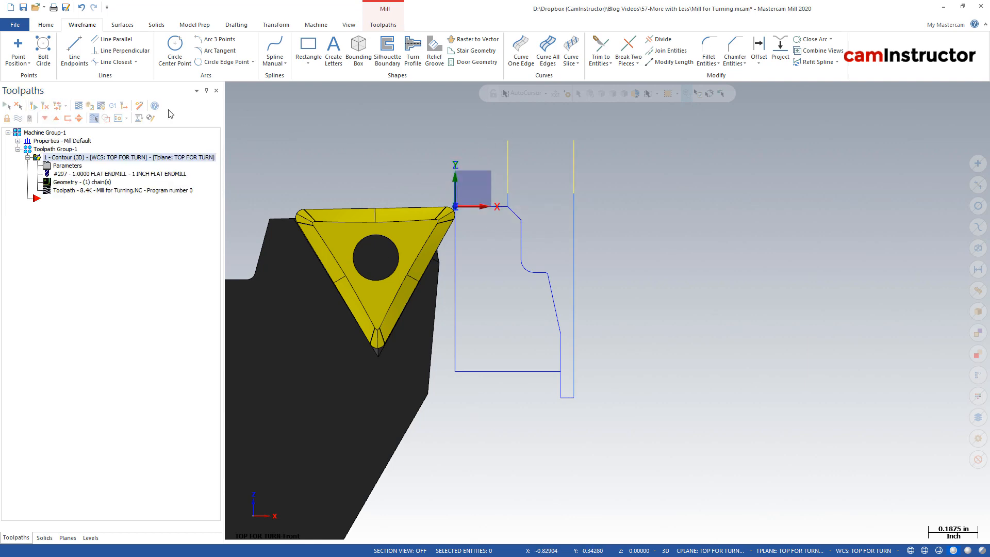
pyautogui.moveTo(513, 202)
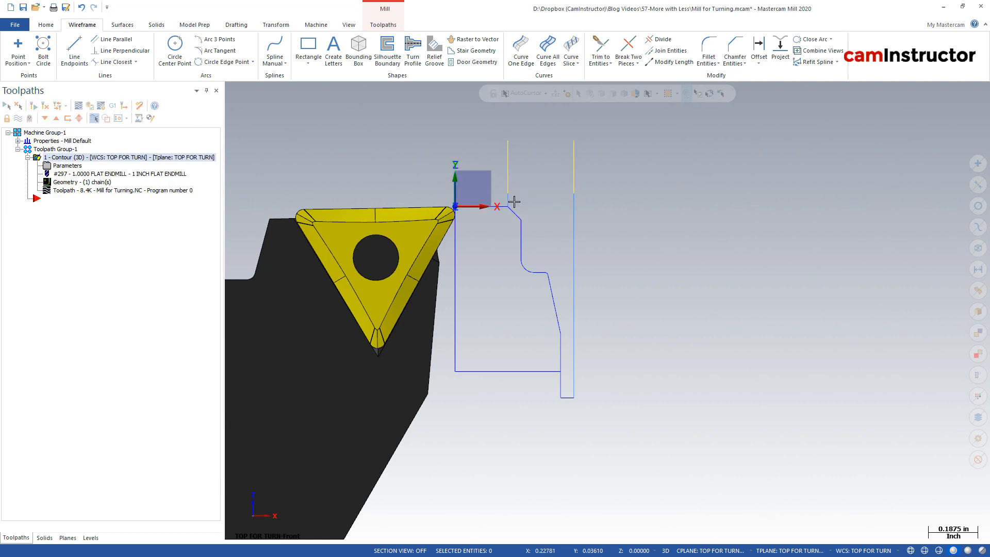
pyautogui.moveTo(560, 348)
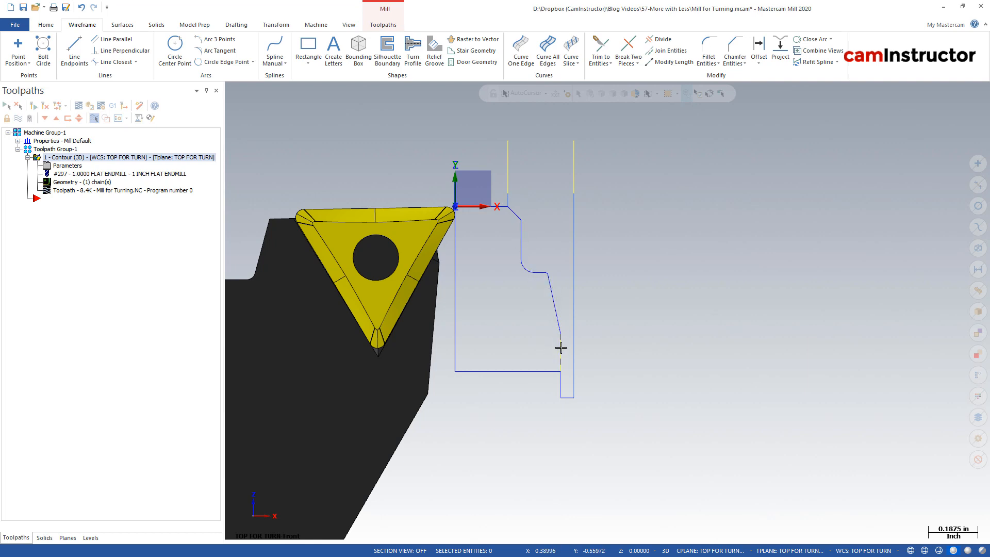
pyautogui.moveTo(579, 397)
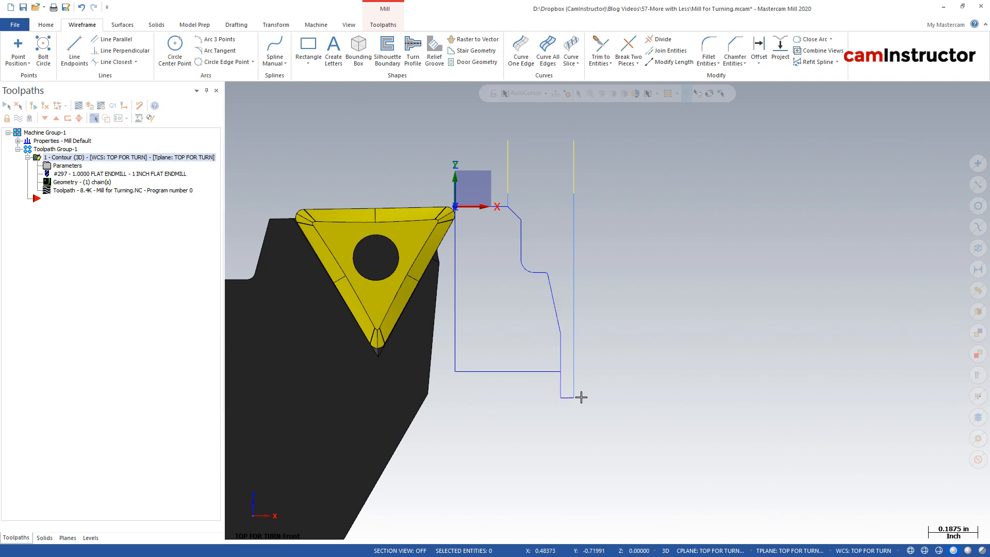
pyautogui.moveTo(618, 173)
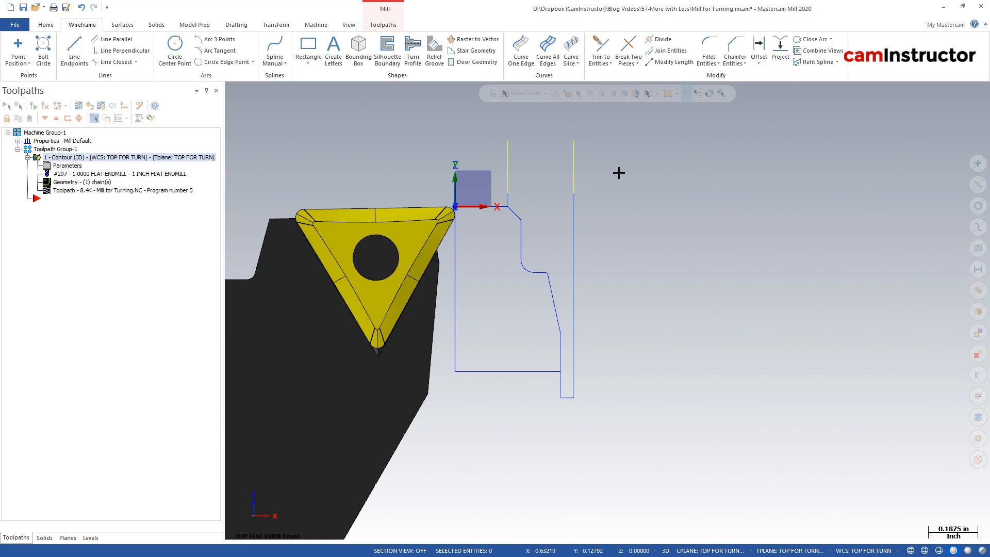
pyautogui.moveTo(342, 182)
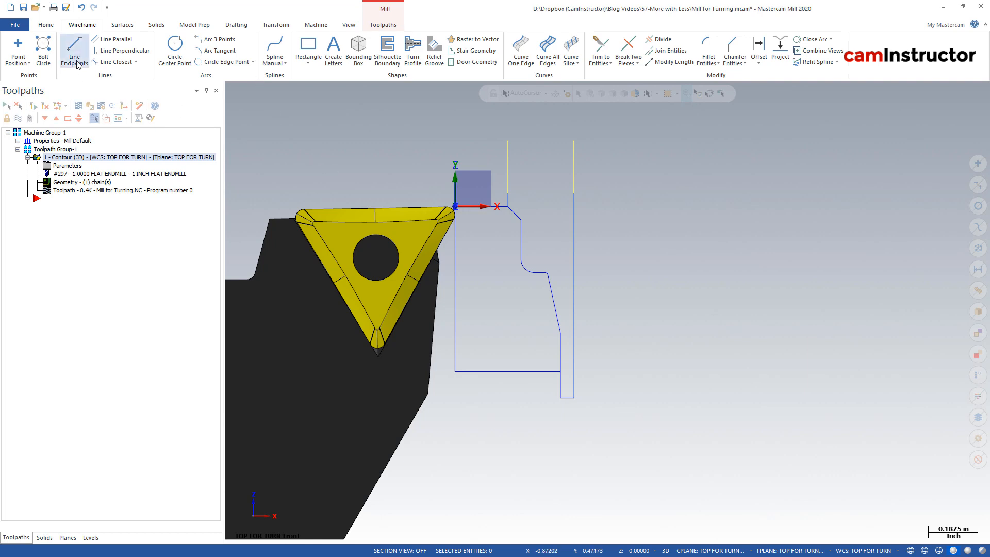
pyautogui.moveTo(74, 51)
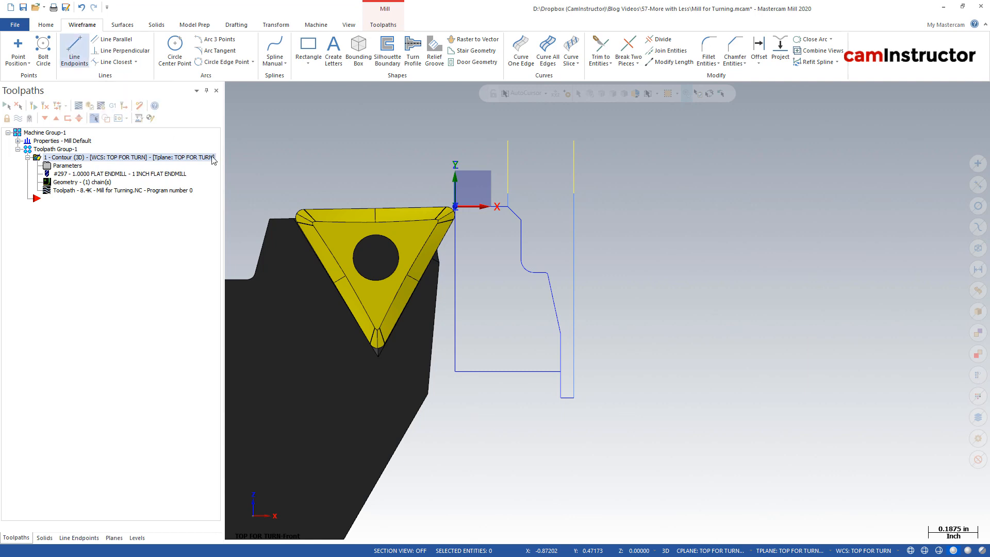
# Step: Draw several vertical roughing-pass lines to the right of the profile with Line Endpoints
pyautogui.click(74, 51)
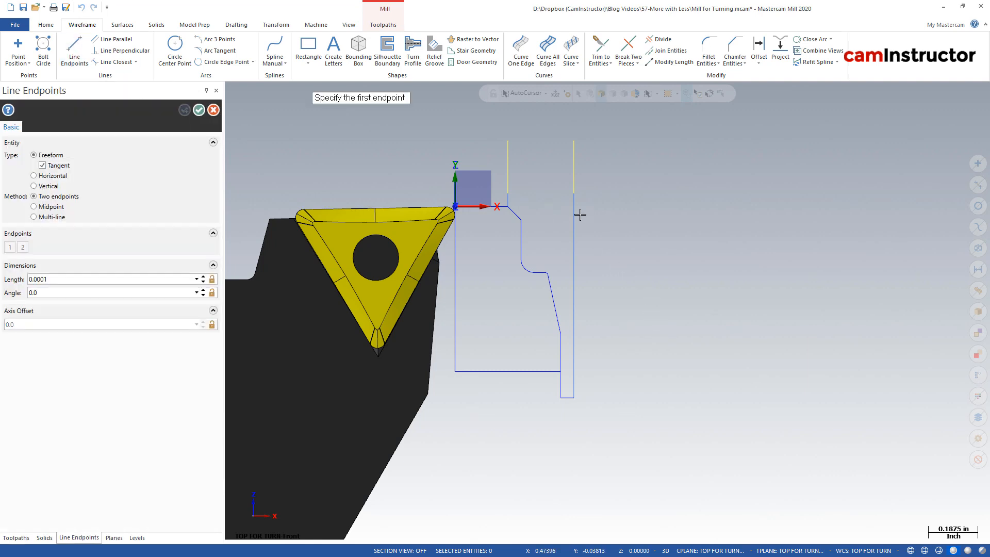
pyautogui.click(580, 214)
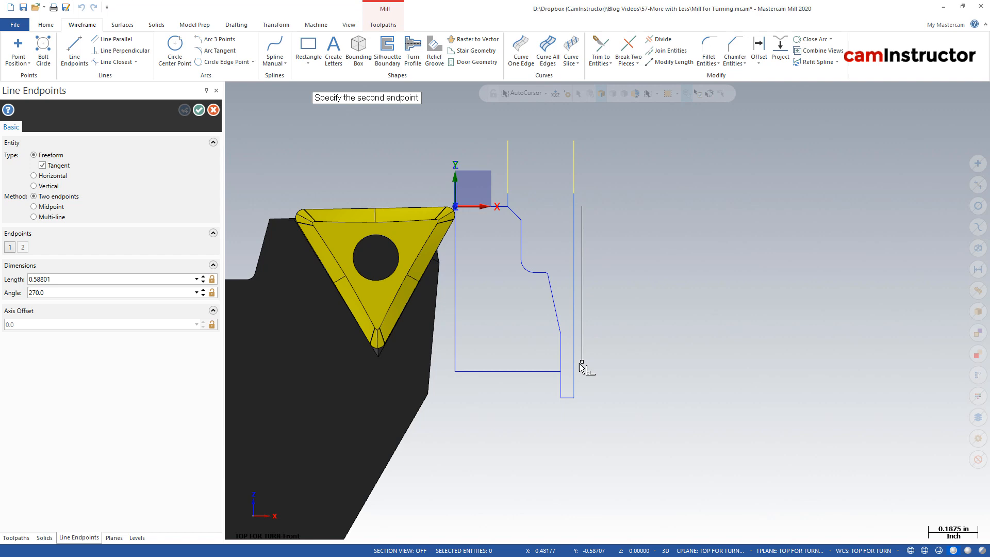
pyautogui.click(580, 366)
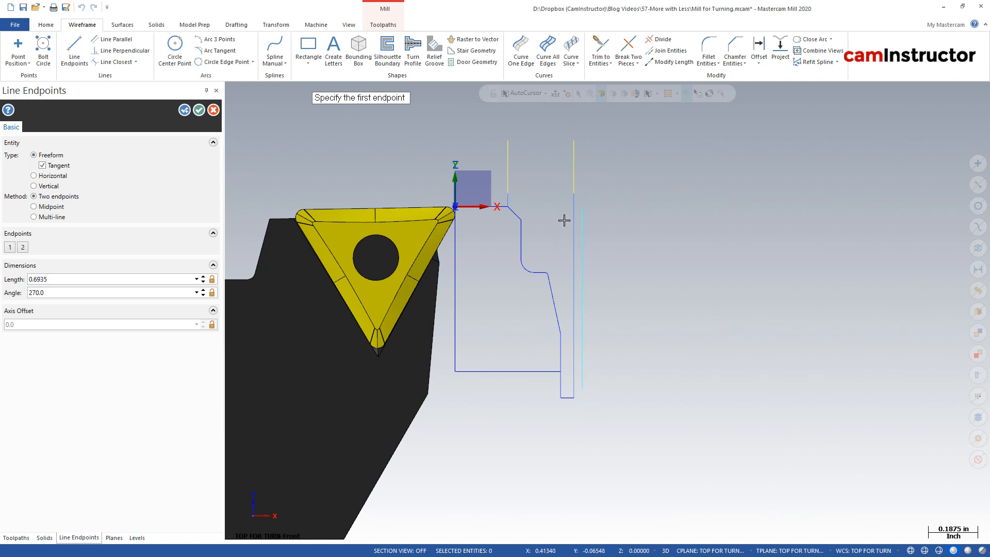
pyautogui.moveTo(558, 270)
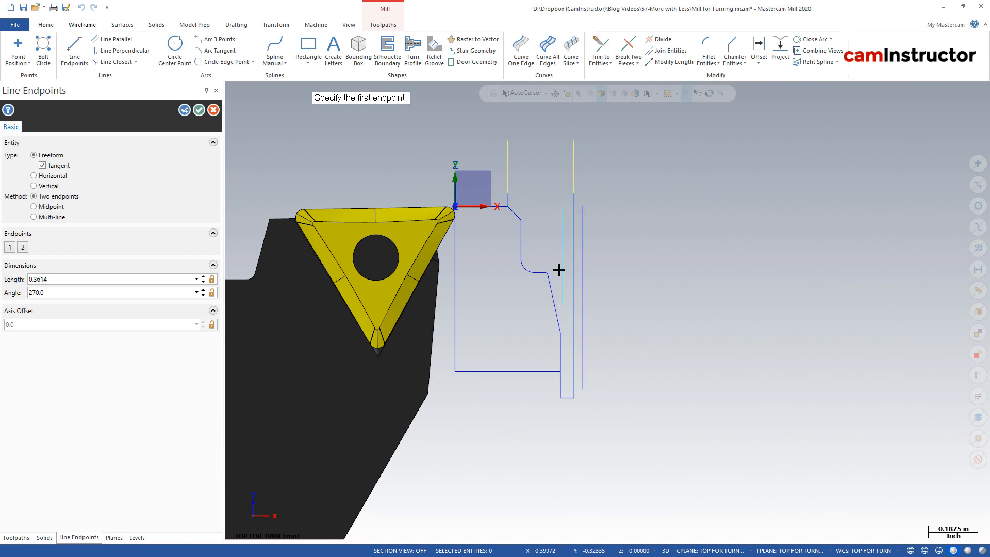
pyautogui.click(539, 208)
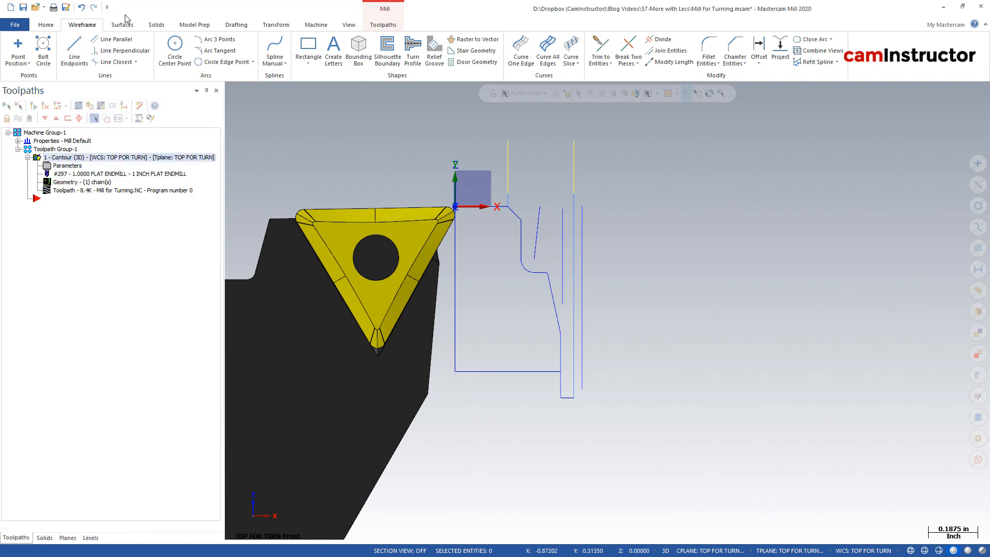
pyautogui.click(74, 51)
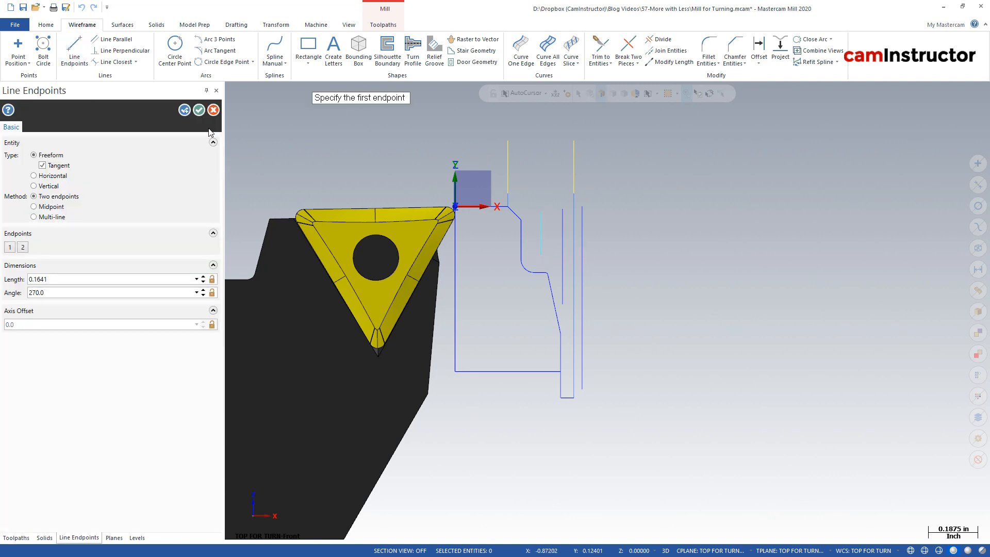
pyautogui.click(16, 537)
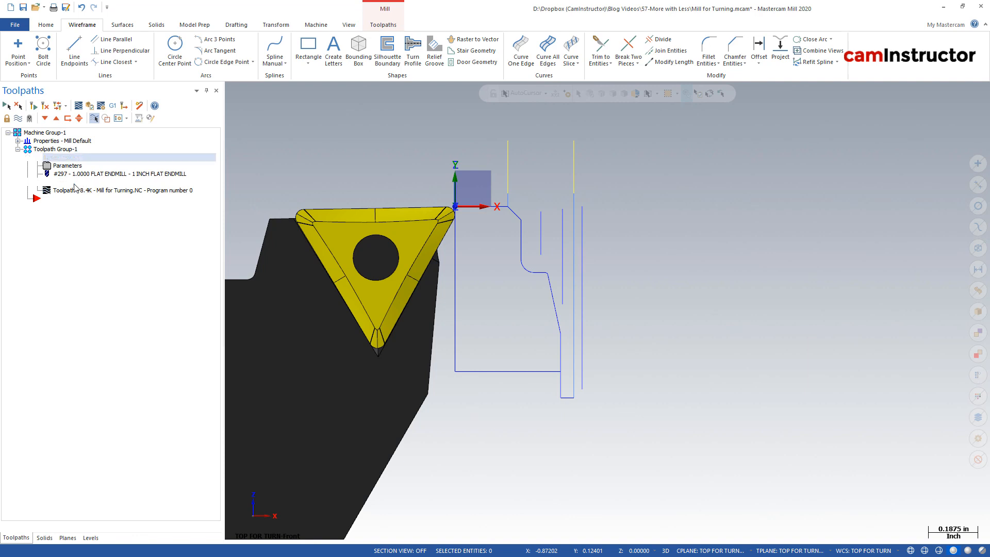
# Step: Add the three roughing lines as chains ahead of the profile chain and accept the four chains
pyautogui.rightClick(305, 166)
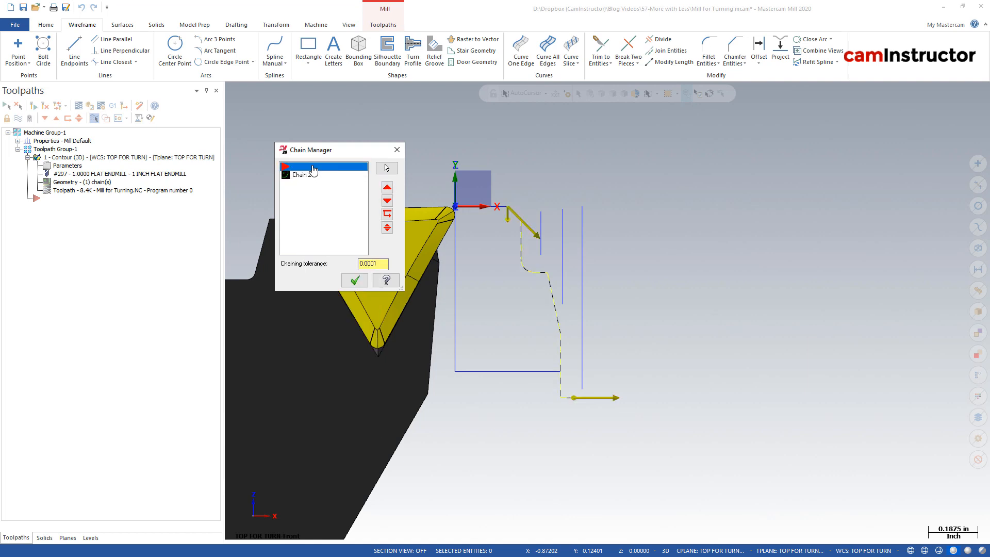
pyautogui.click(386, 167)
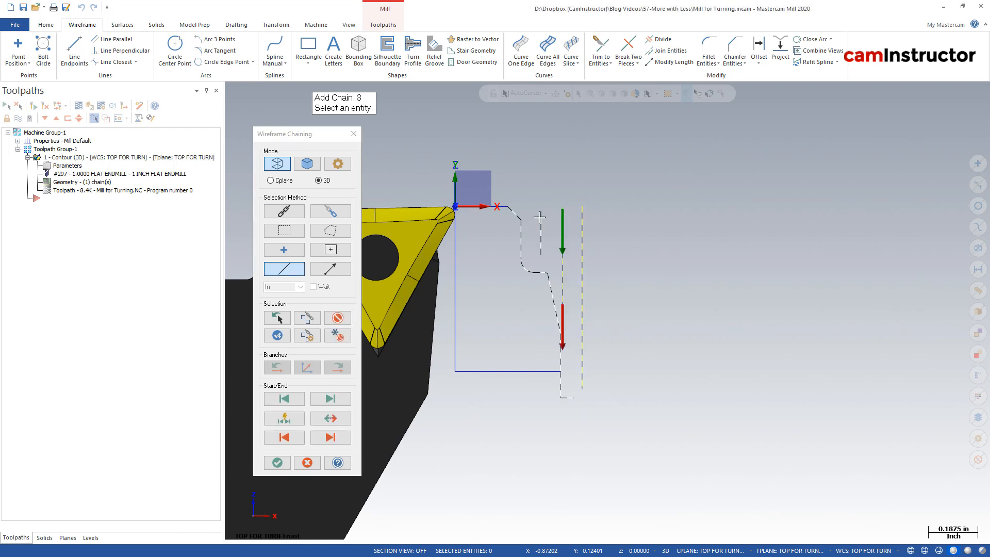
pyautogui.click(277, 461)
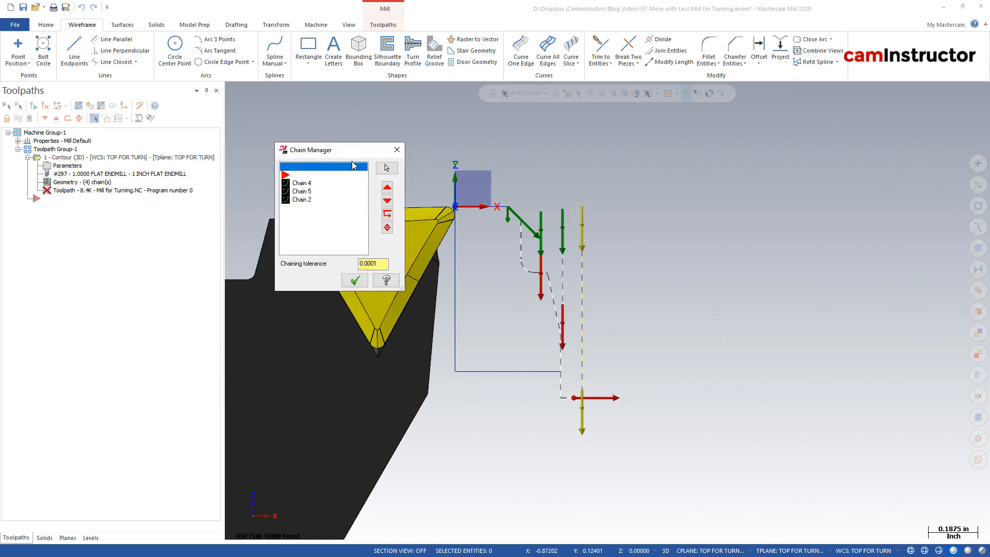
pyautogui.click(302, 166)
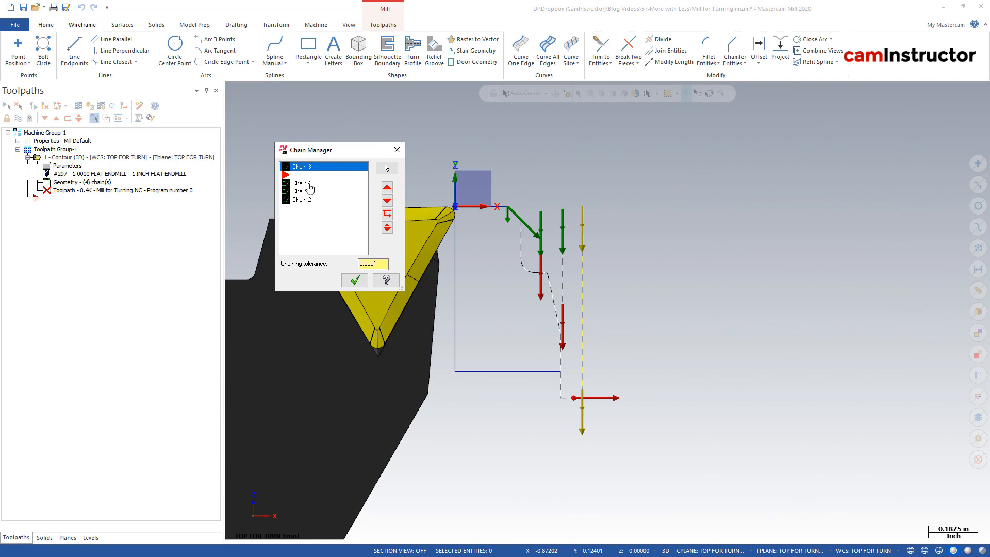
pyautogui.click(302, 191)
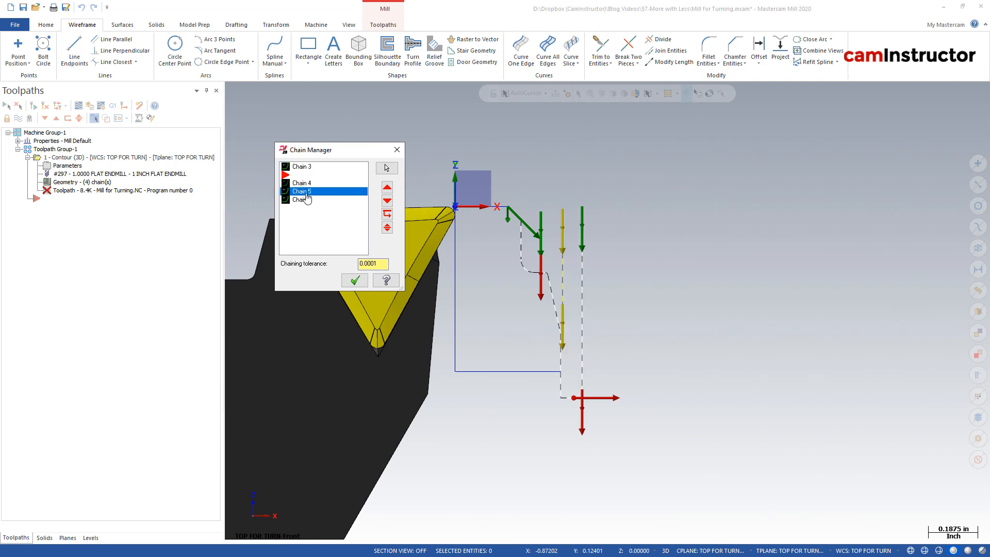
pyautogui.click(302, 199)
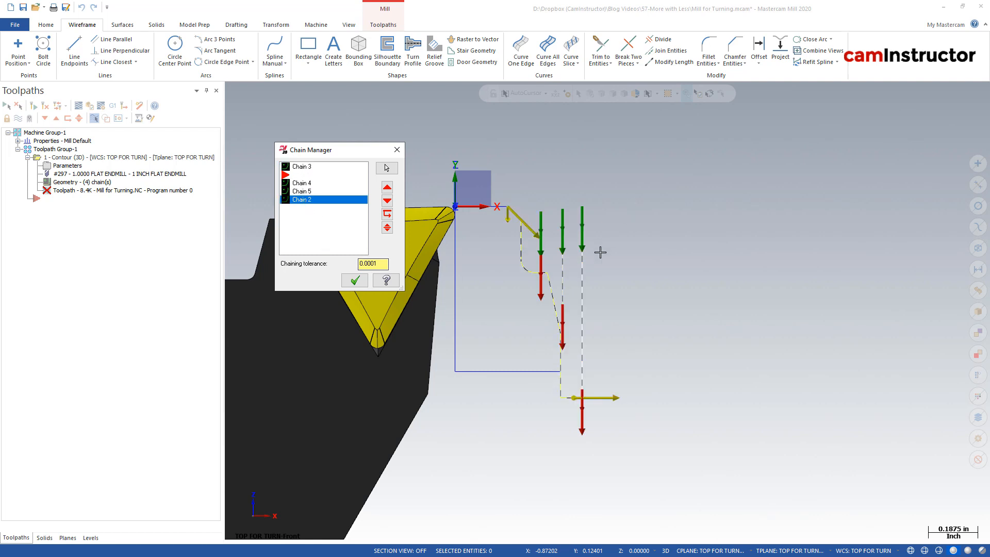
pyautogui.click(353, 280)
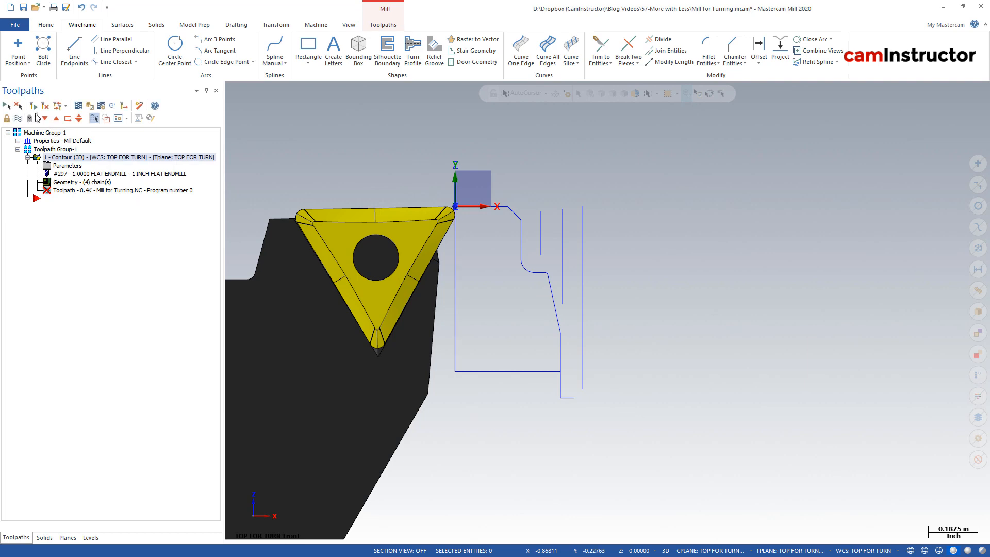
# Step: Regenerate the contour and step its backplot along the roughing passes
pyautogui.click(79, 105)
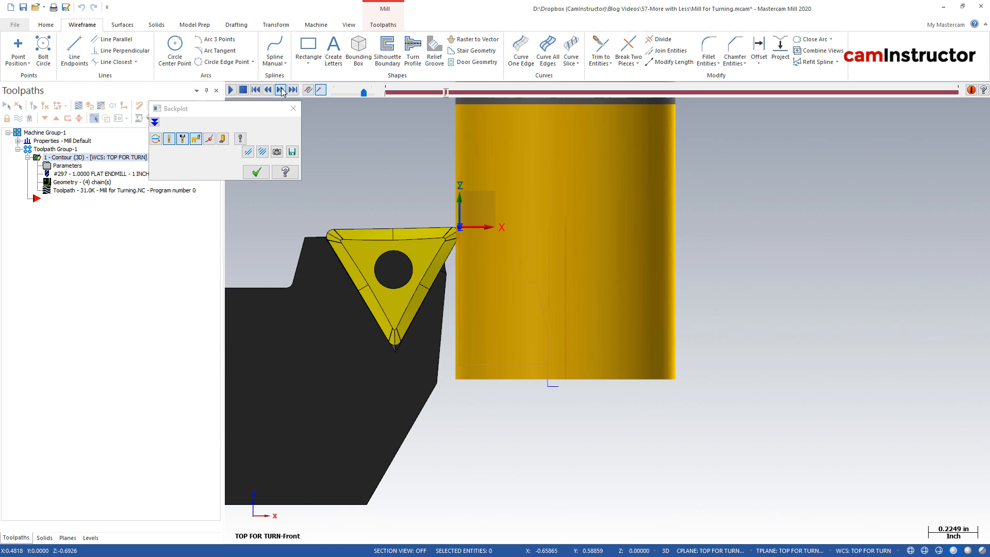
pyautogui.click(280, 88)
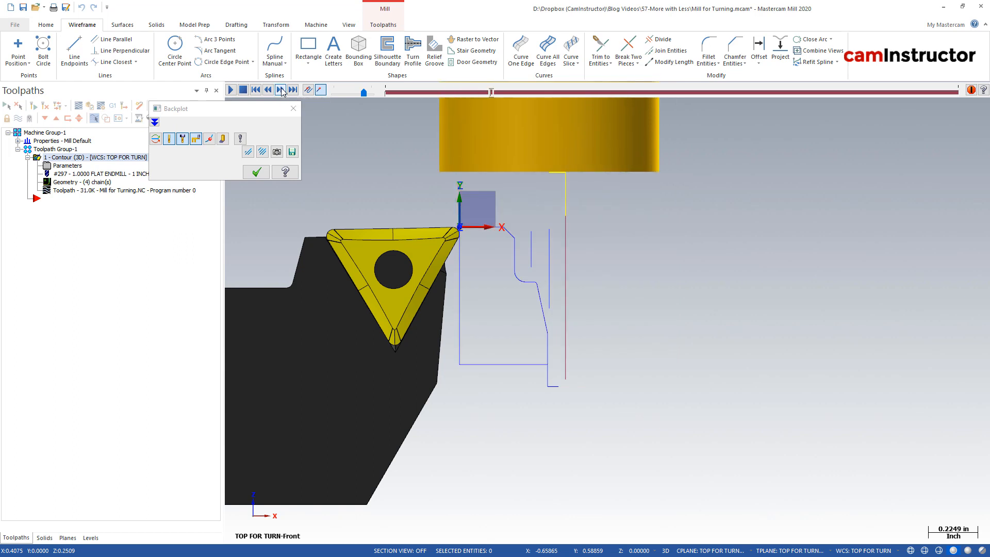
pyautogui.click(280, 89)
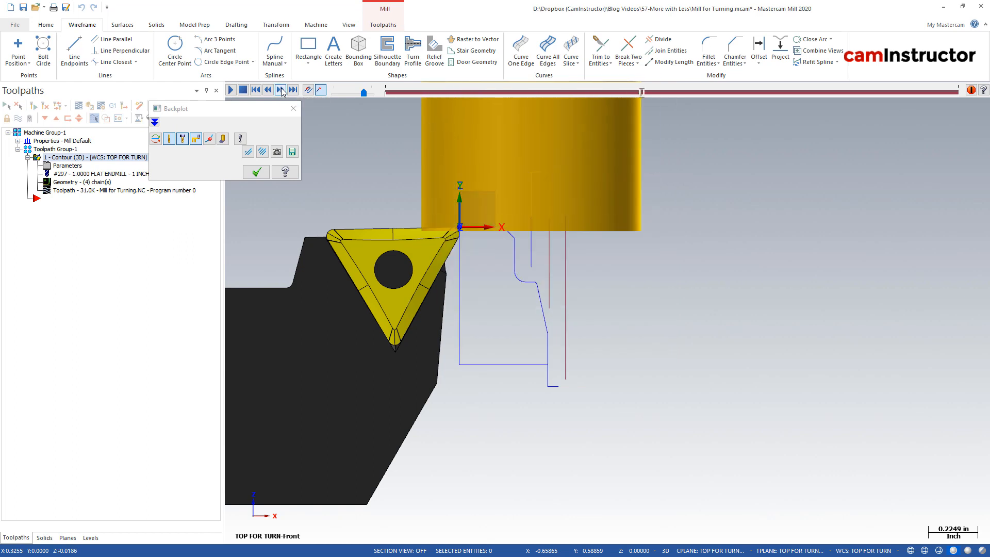
pyautogui.click(280, 89)
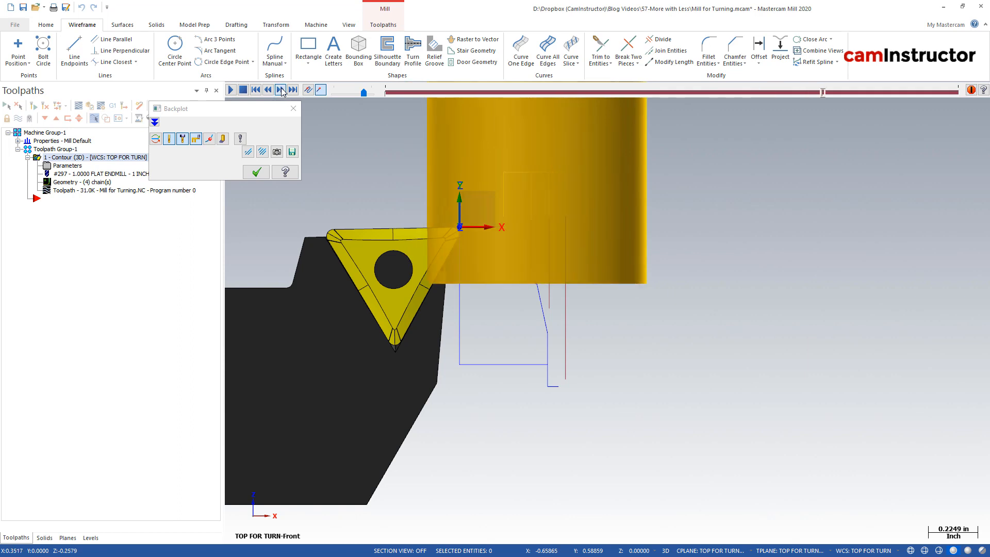